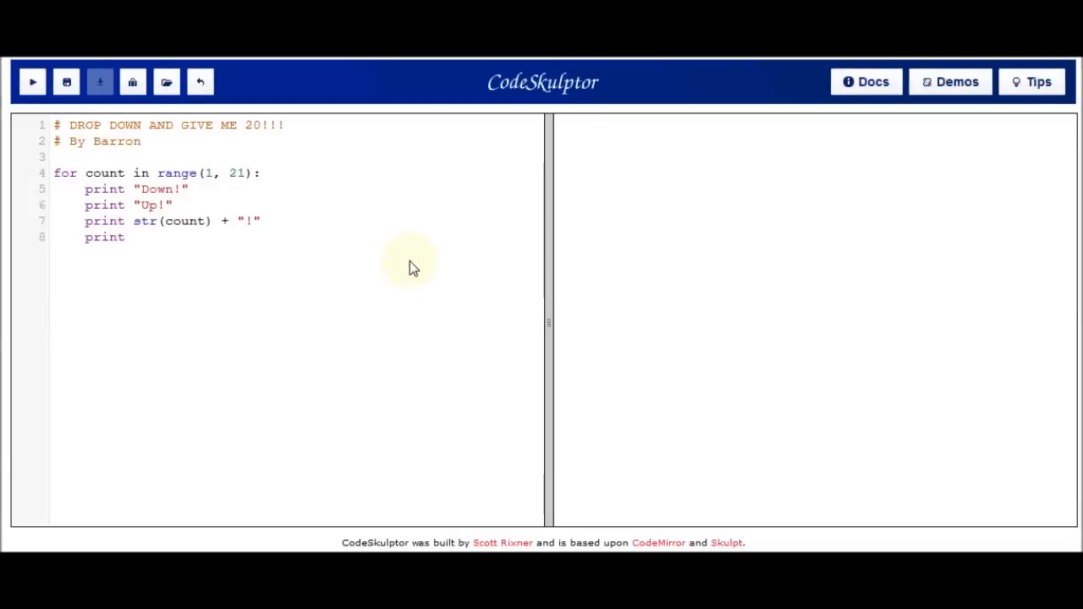
{"action": "mouse_move", "coordinate": [206, 159]}
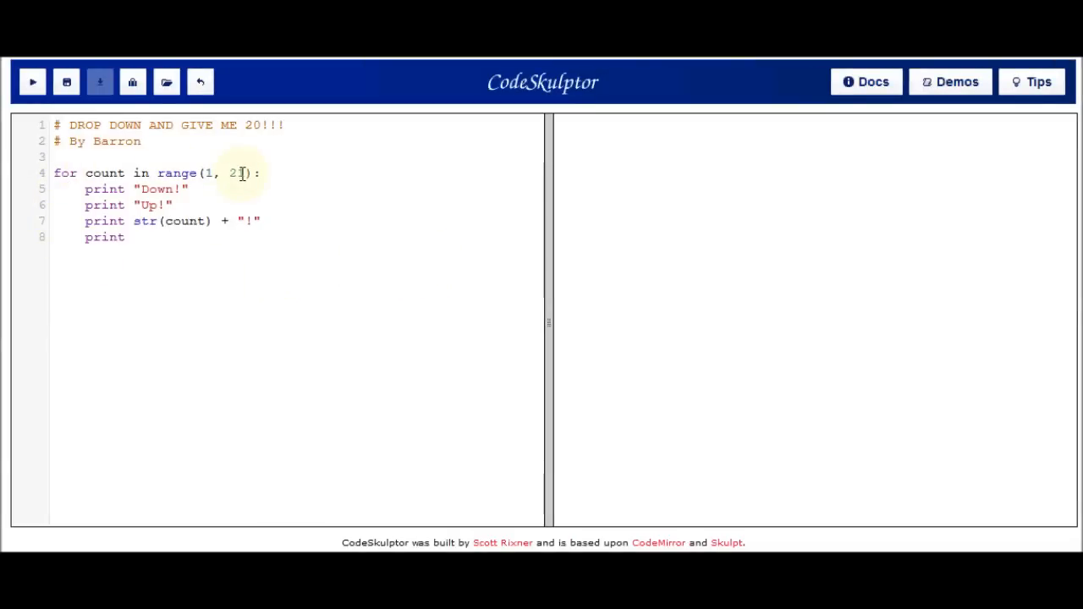
Finish the for-loop push-up program and run it, printing Down!, Up! and counts through 20!
{"action": "type", "text": "1"}
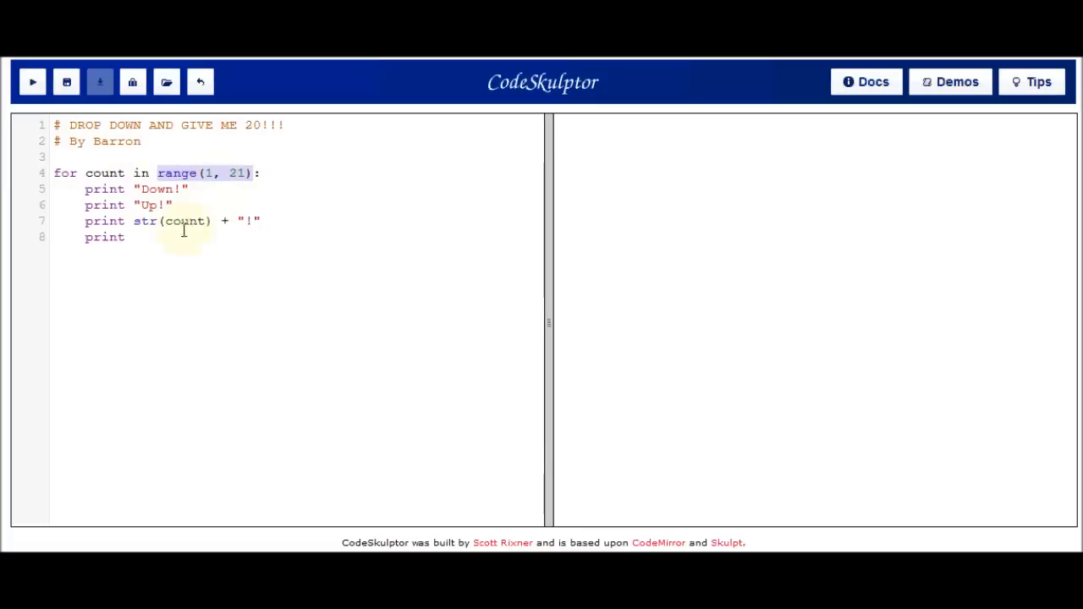
{"action": "mouse_move", "coordinate": [157, 240]}
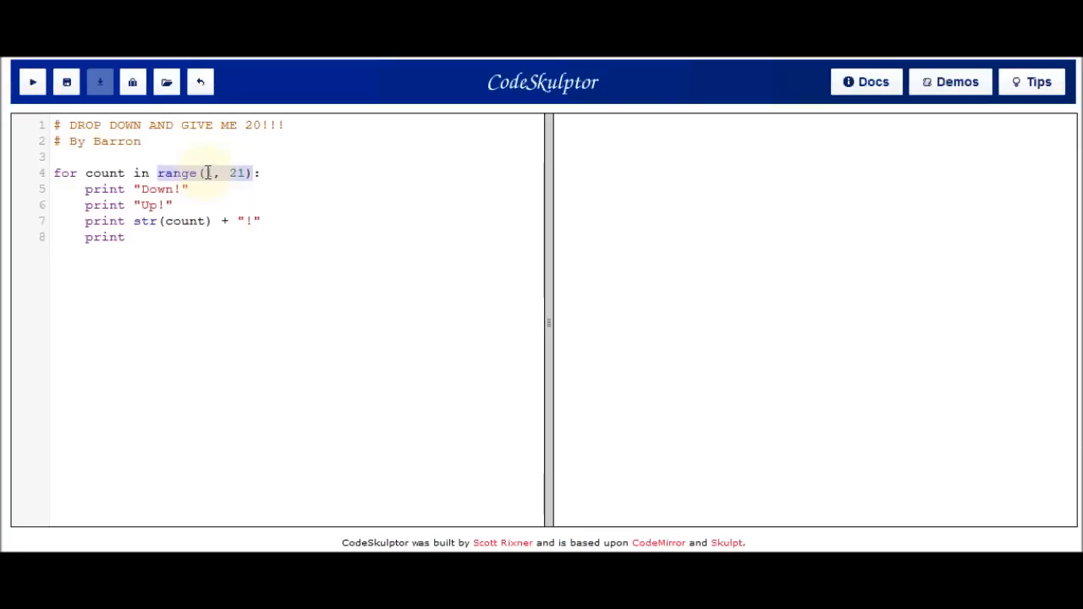
{"action": "type", "text": "1"}
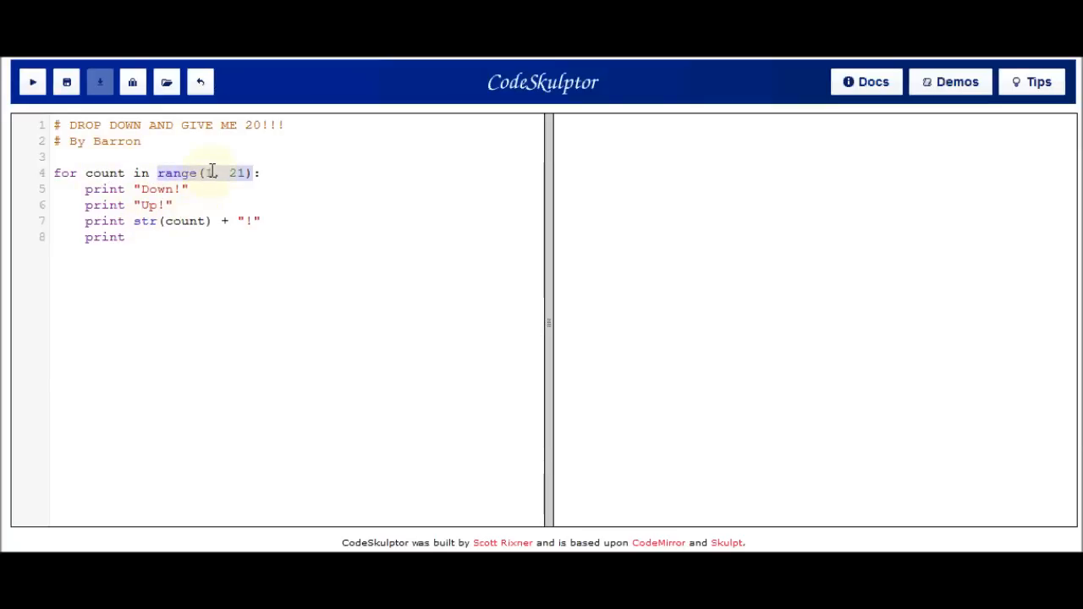
{"action": "mouse_move", "coordinate": [190, 220]}
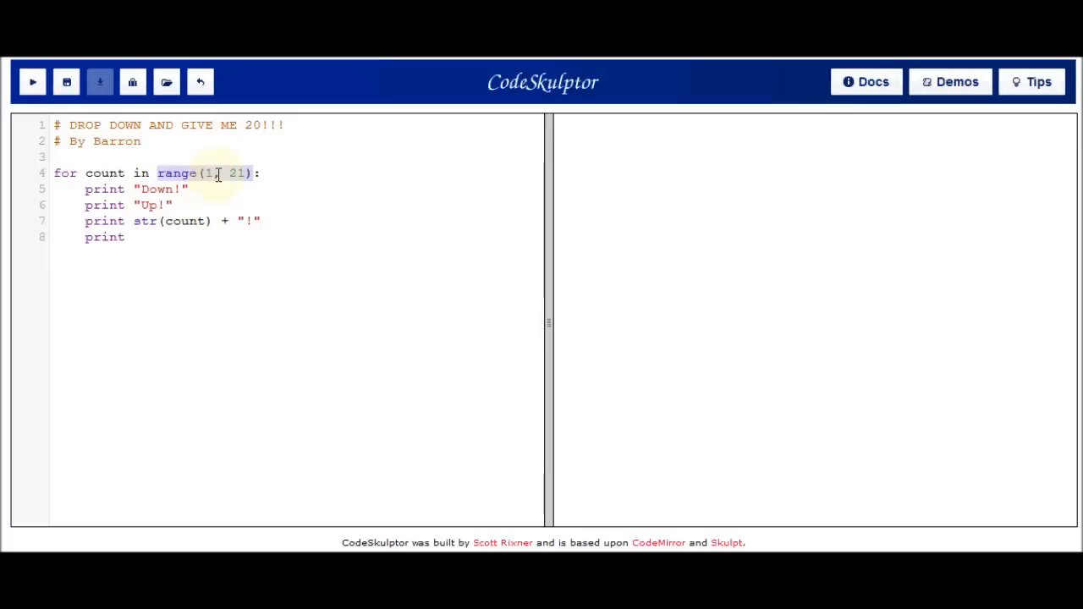
{"action": "type", "text": ","}
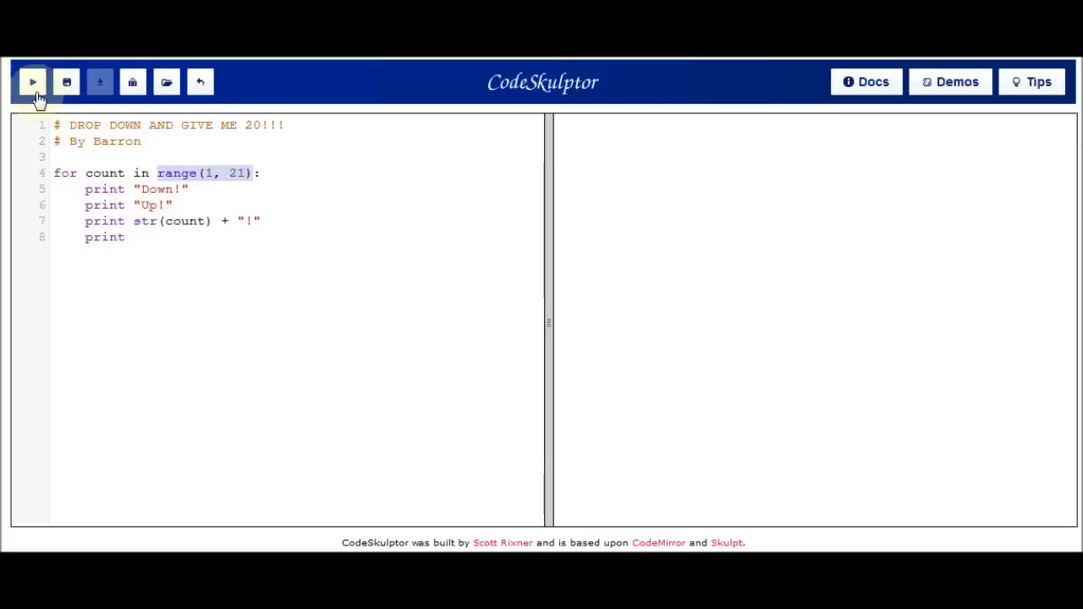
{"action": "left_click", "coordinate": [32, 81]}
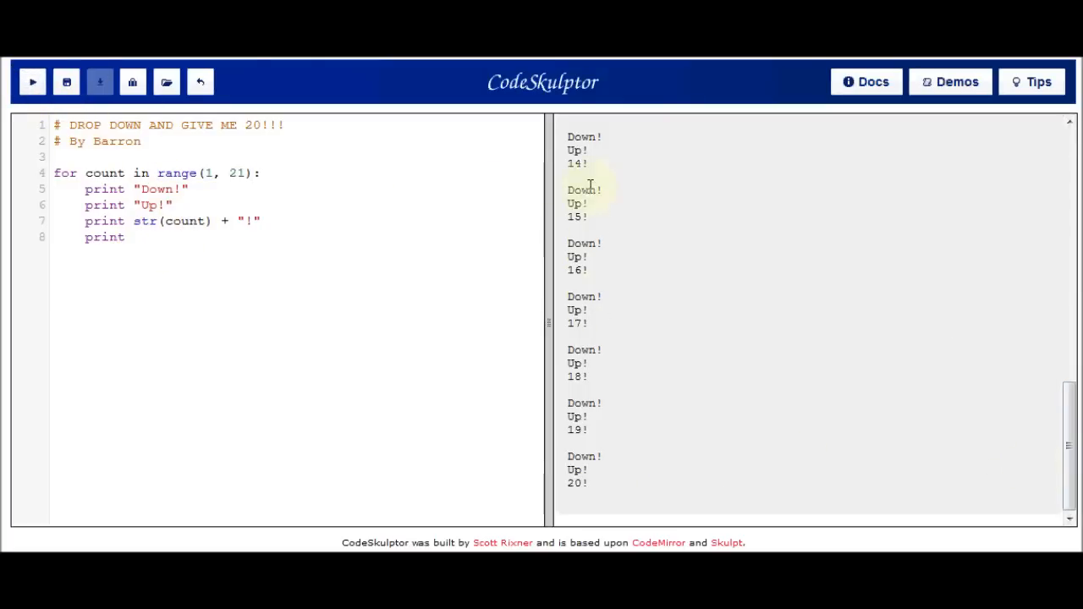
{"action": "mouse_move", "coordinate": [430, 228]}
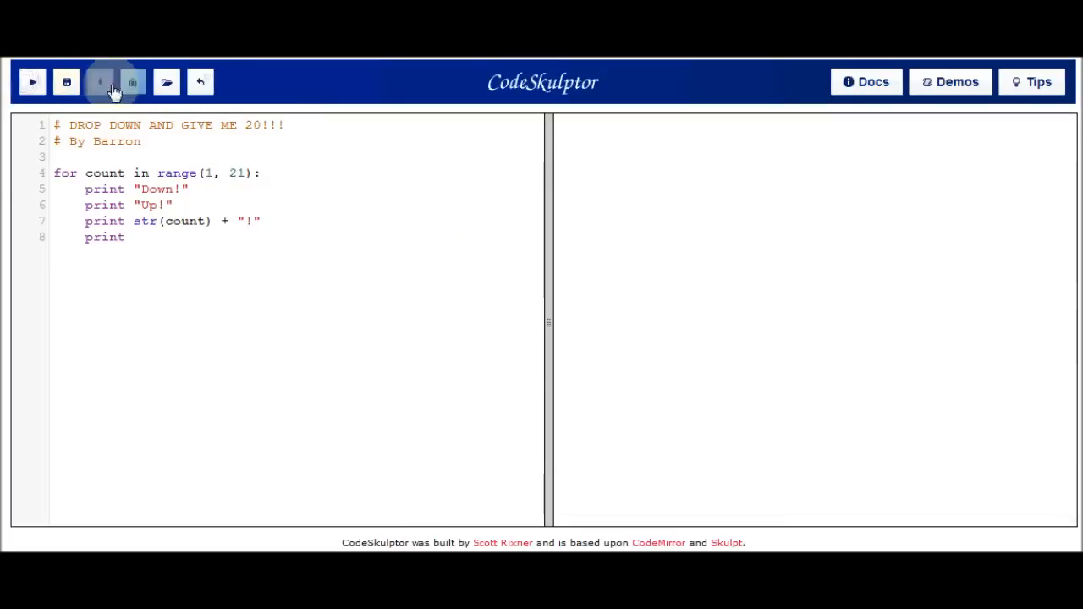
{"action": "left_click", "coordinate": [30, 82]}
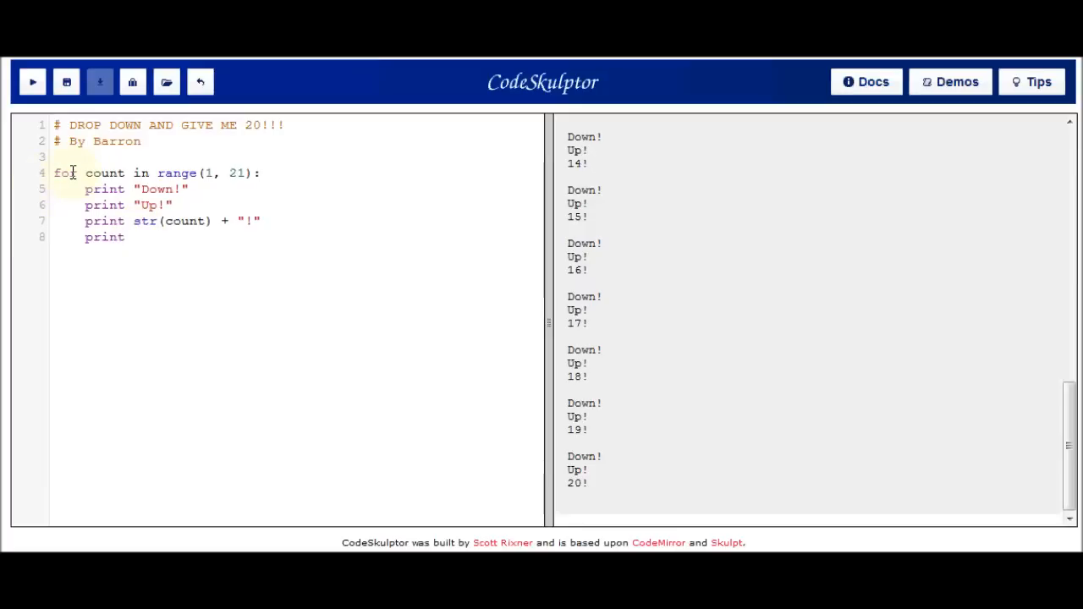
Highlight the four print lines of the loop body to point them out
{"action": "left_click_drag", "start_coordinate": [85, 189], "coordinate": [136, 237]}
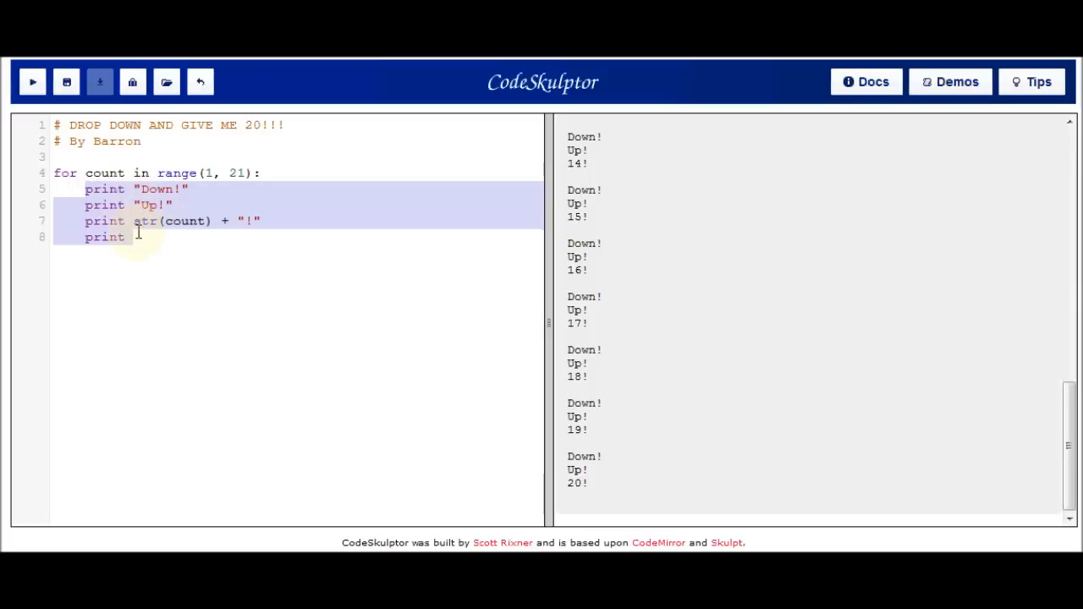
{"action": "left_click", "coordinate": [135, 237]}
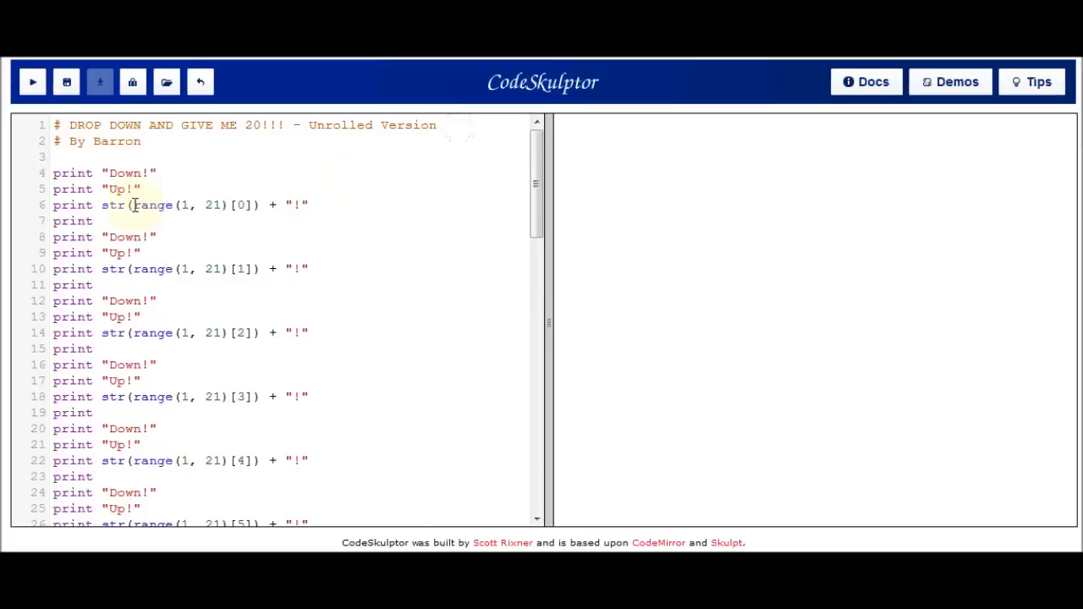
Highlight the first Down!, Up!, count block, then run the unrolled program through 20!
{"action": "left_click_drag", "start_coordinate": [136, 173], "coordinate": [111, 221]}
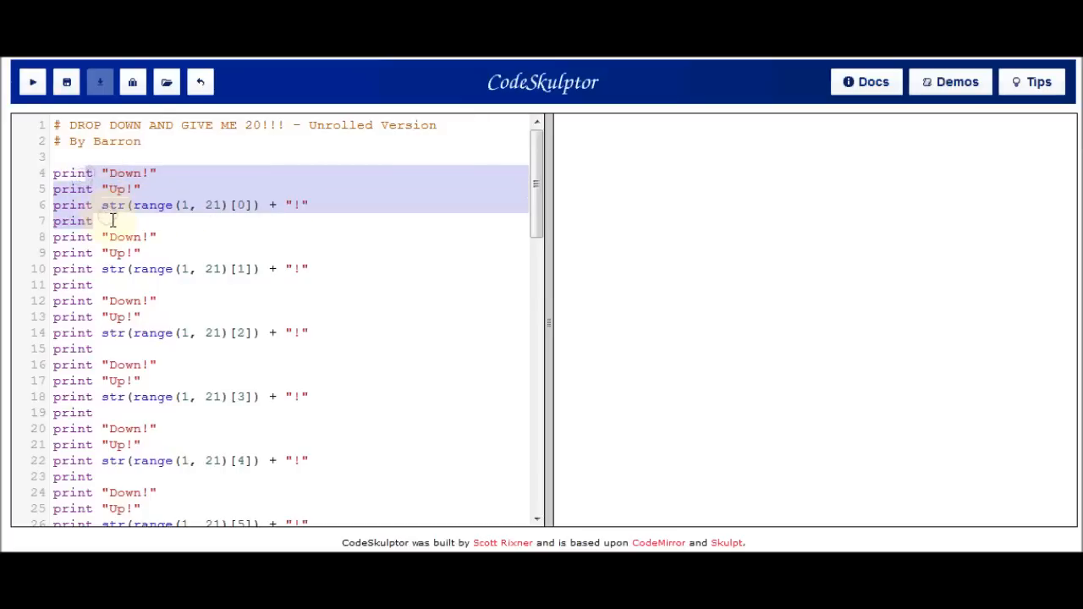
{"action": "left_click", "coordinate": [94, 220]}
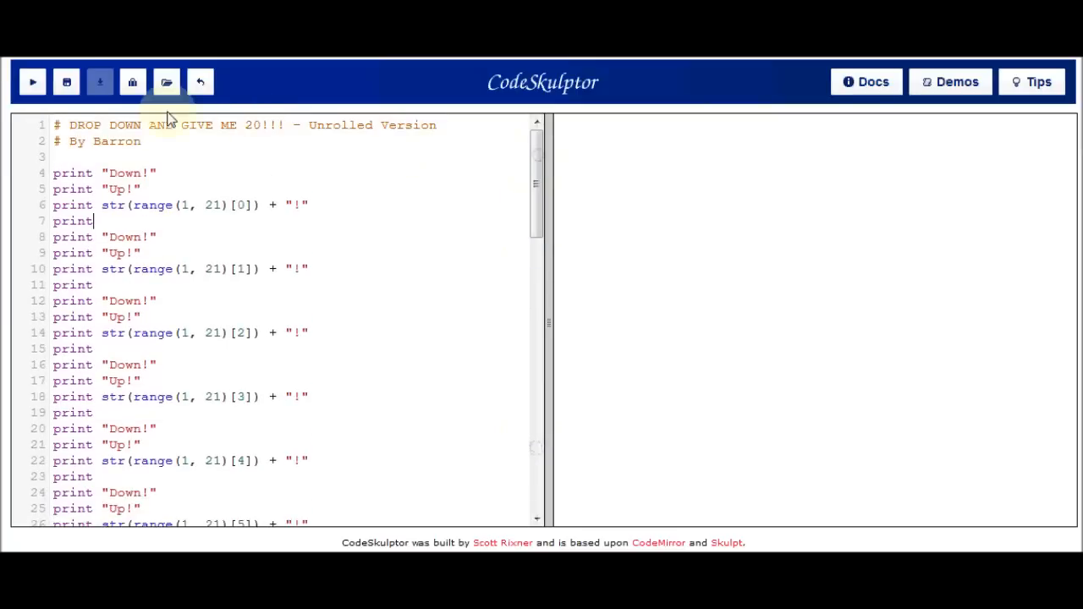
{"action": "left_click", "coordinate": [30, 81]}
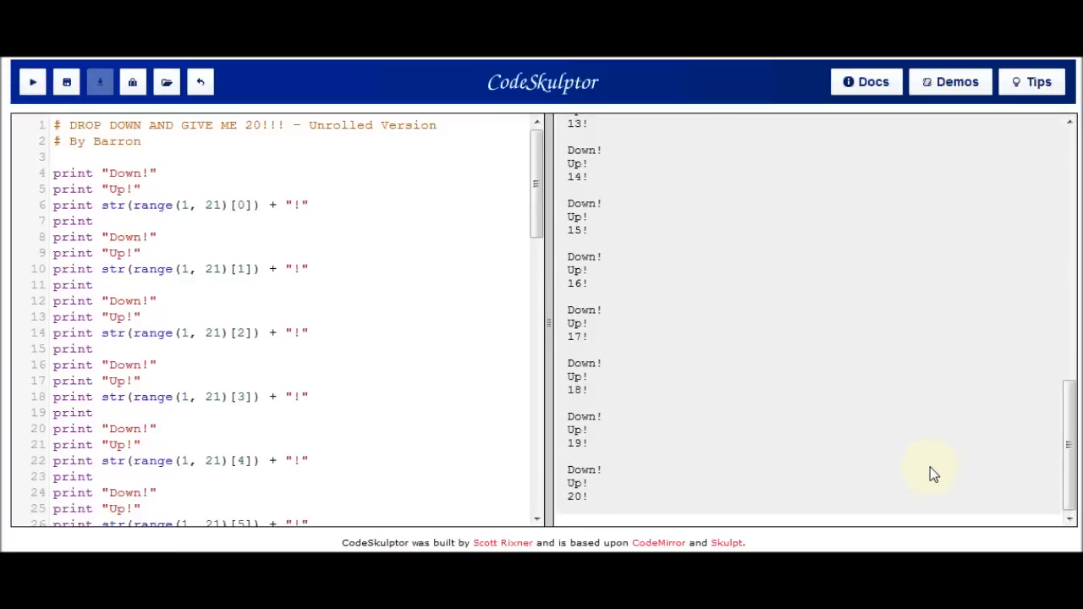
{"action": "mouse_move", "coordinate": [321, 230]}
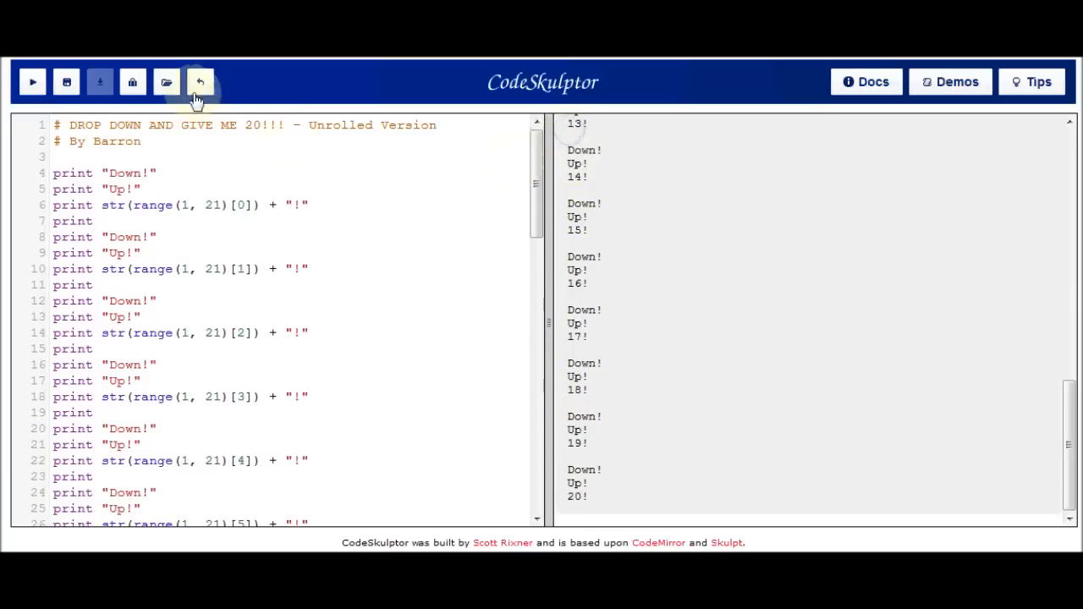
{"action": "left_click", "coordinate": [199, 81]}
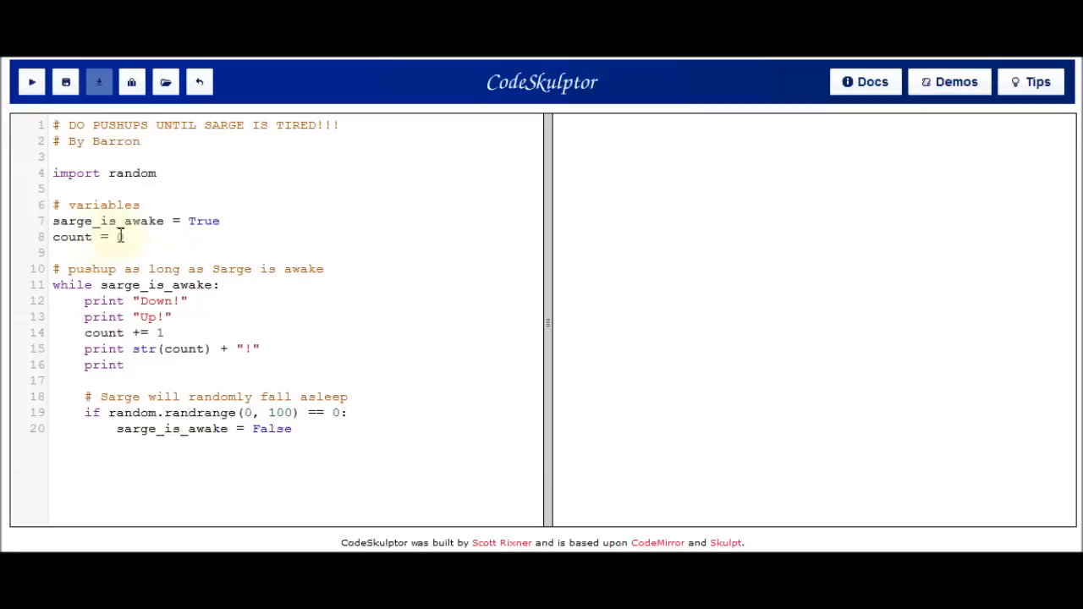
Start count at 0 and finish the if random.randrange line with its colon
{"action": "type", "text": "0"}
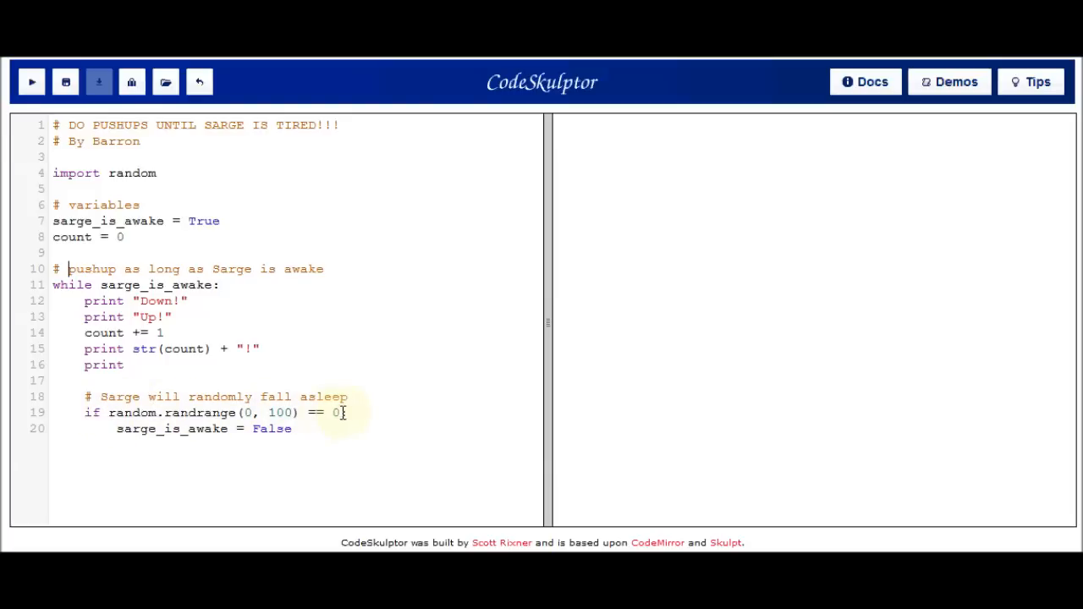
{"action": "type", "text": ":"}
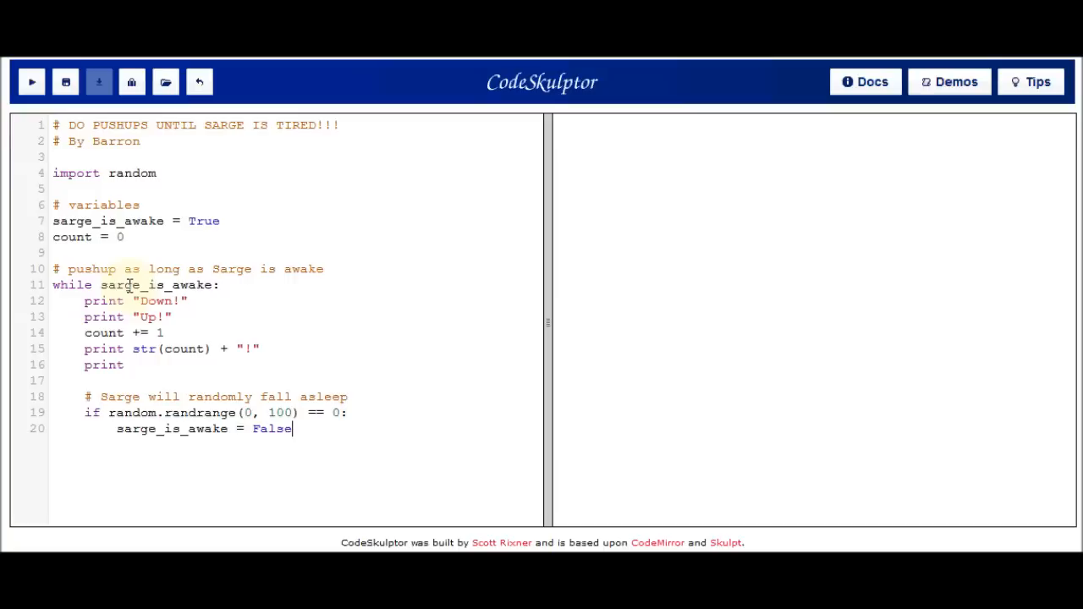
{"action": "mouse_move", "coordinate": [279, 491]}
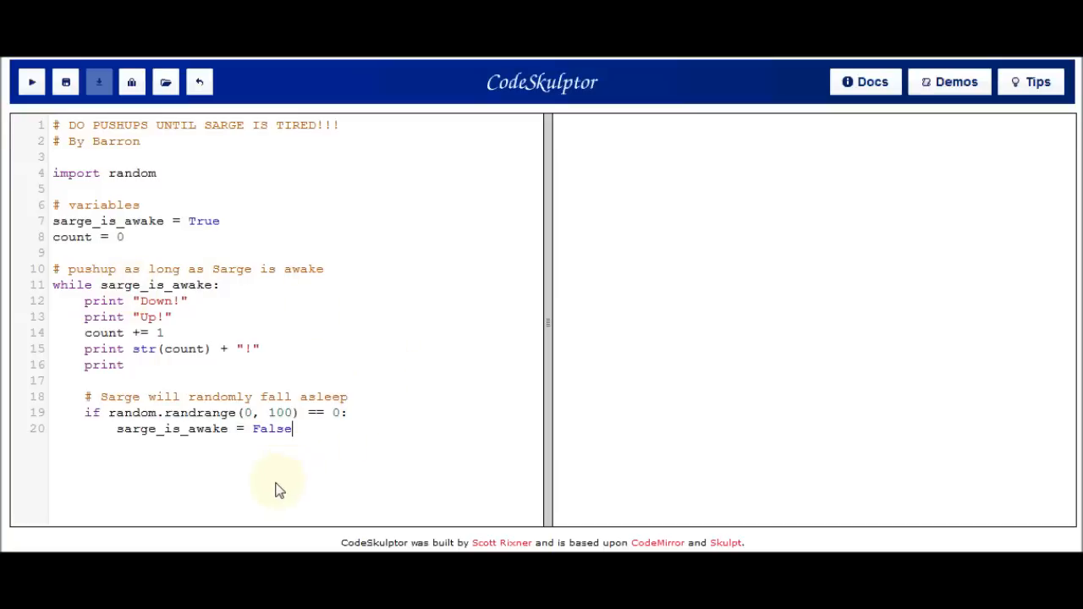
{"action": "mouse_move", "coordinate": [31, 82]}
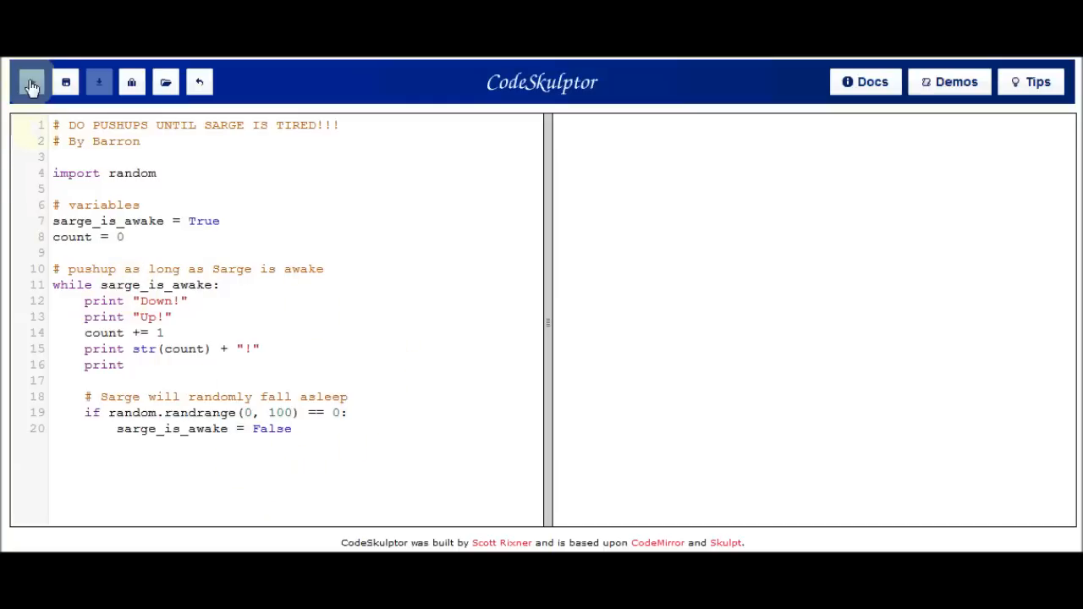
Run the Sarge while-loop several times to get different random stopping counts
{"action": "left_click", "coordinate": [31, 81]}
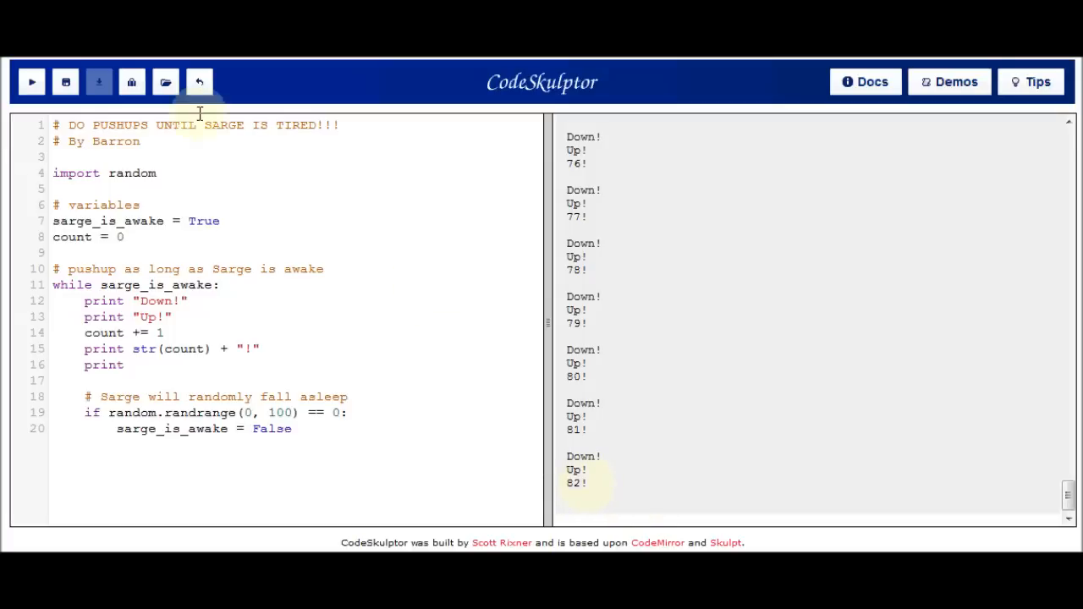
{"action": "left_click", "coordinate": [30, 81]}
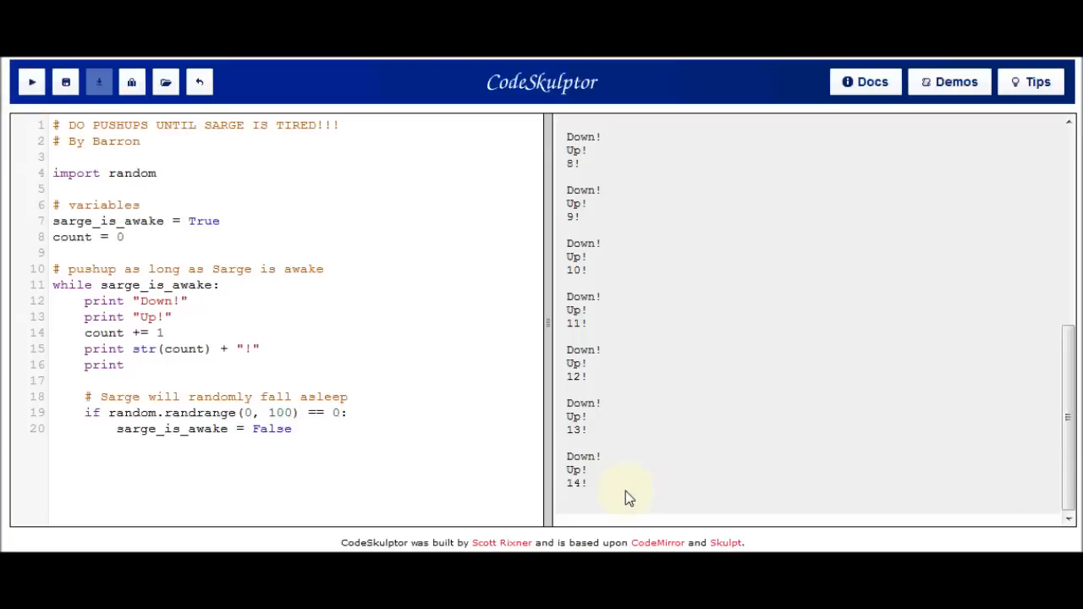
{"action": "mouse_move", "coordinate": [591, 487]}
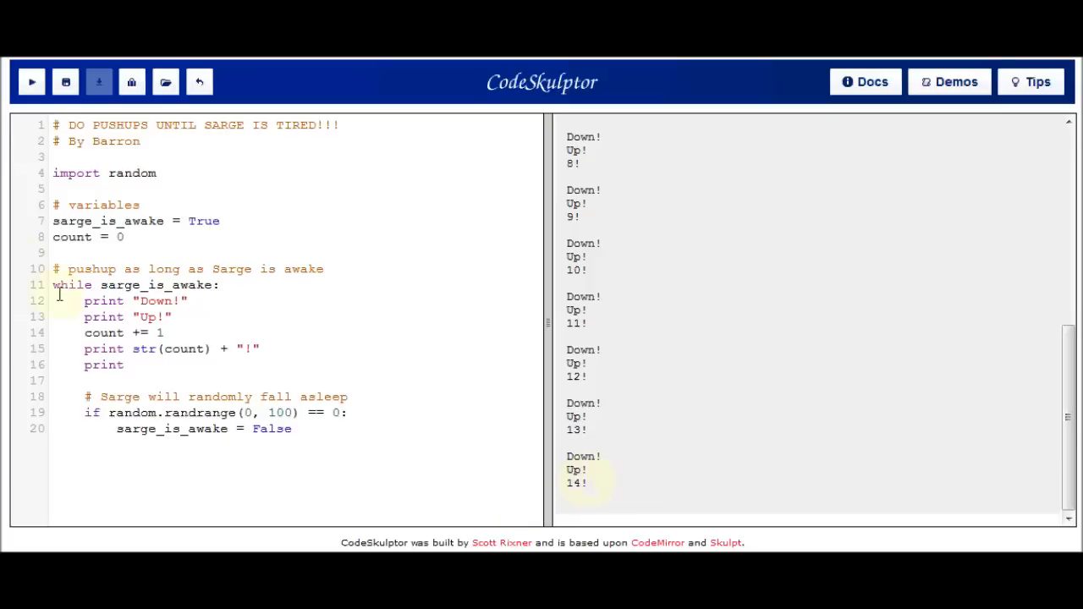
{"action": "left_click", "coordinate": [31, 81]}
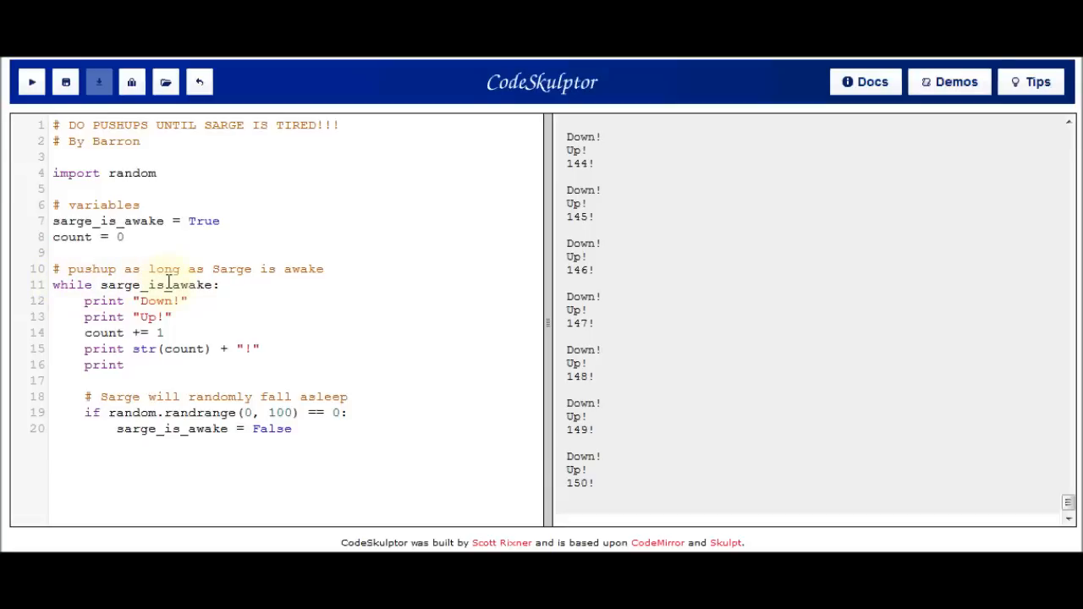
{"action": "mouse_move", "coordinate": [203, 430]}
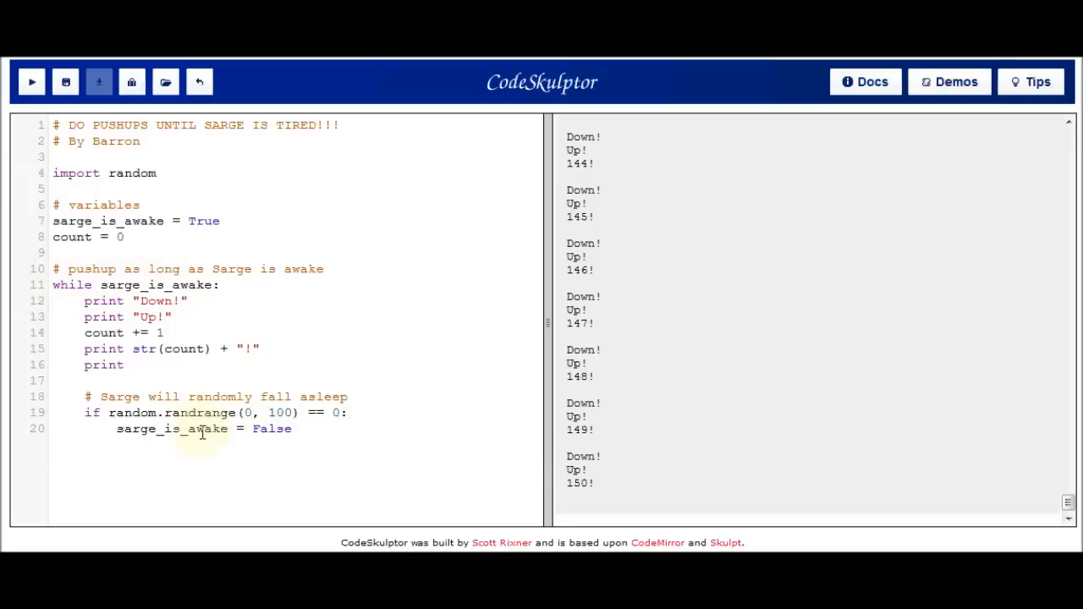
{"action": "mouse_move", "coordinate": [196, 348]}
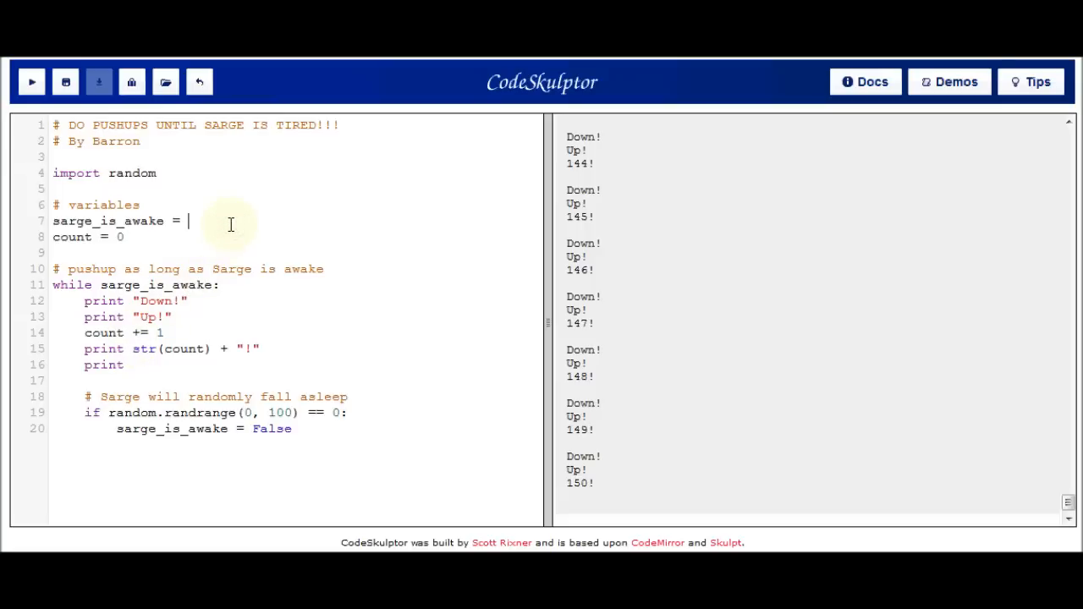
Run with sarge_is_awake starting False, then set it back to True and run again
{"action": "type", "text": "False"}
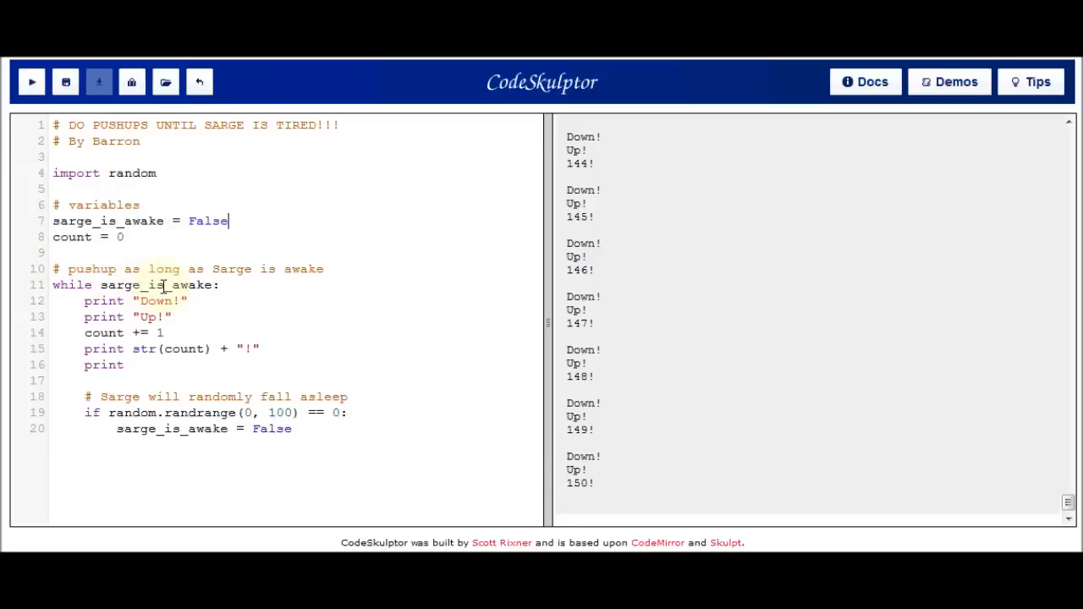
{"action": "mouse_move", "coordinate": [254, 474]}
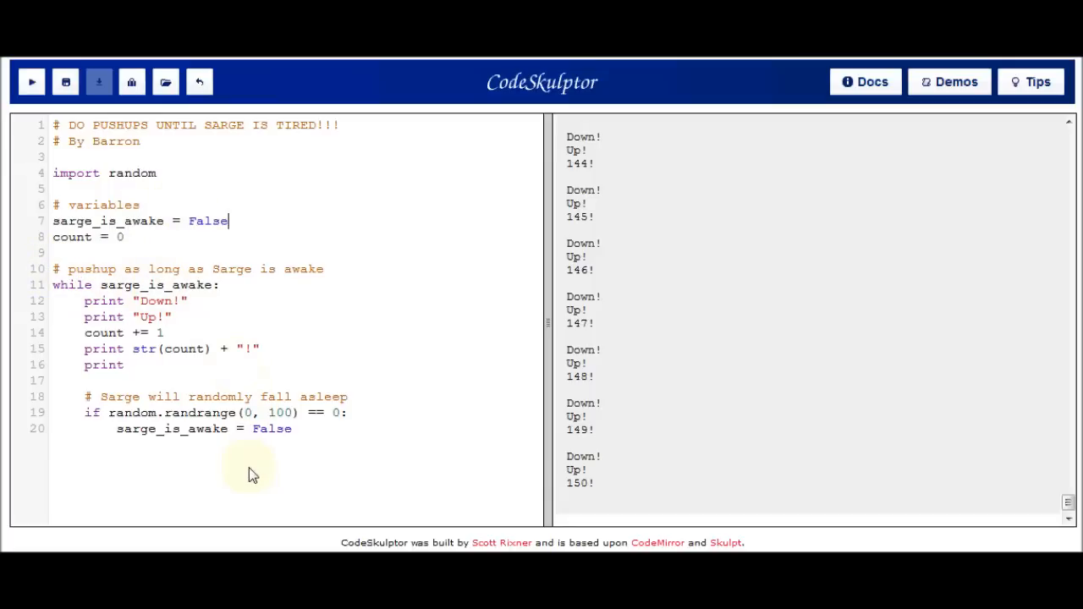
{"action": "left_click", "coordinate": [31, 82]}
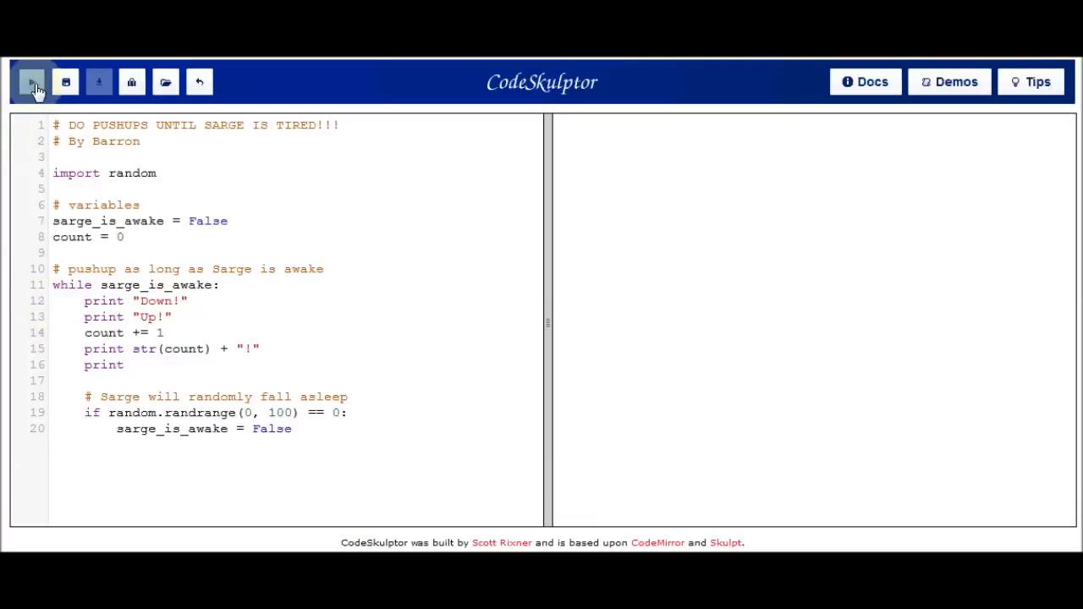
{"action": "double_click", "coordinate": [206, 220]}
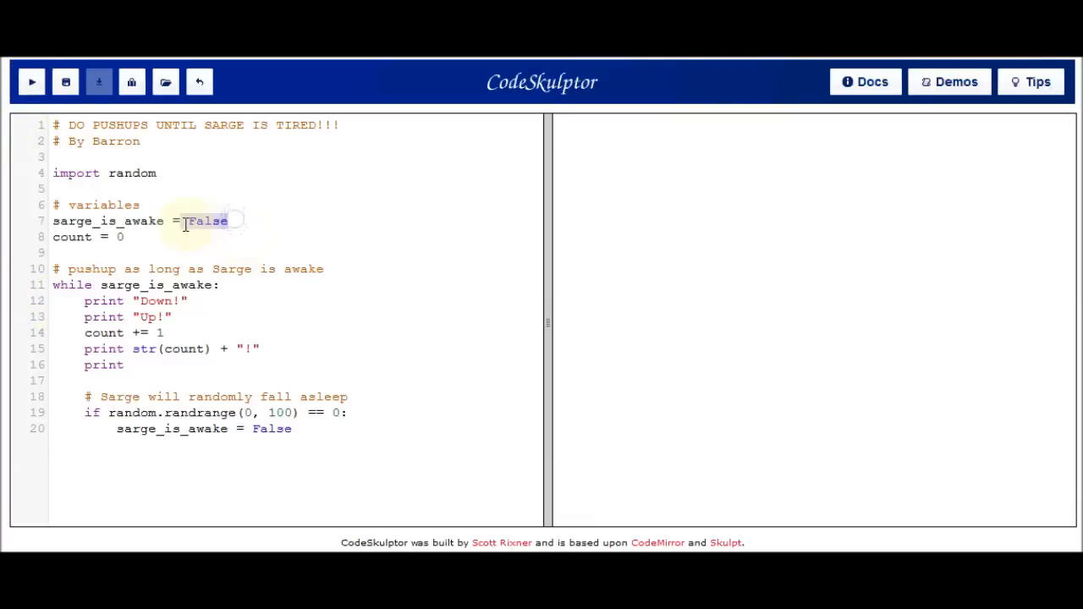
{"action": "type", "text": "True"}
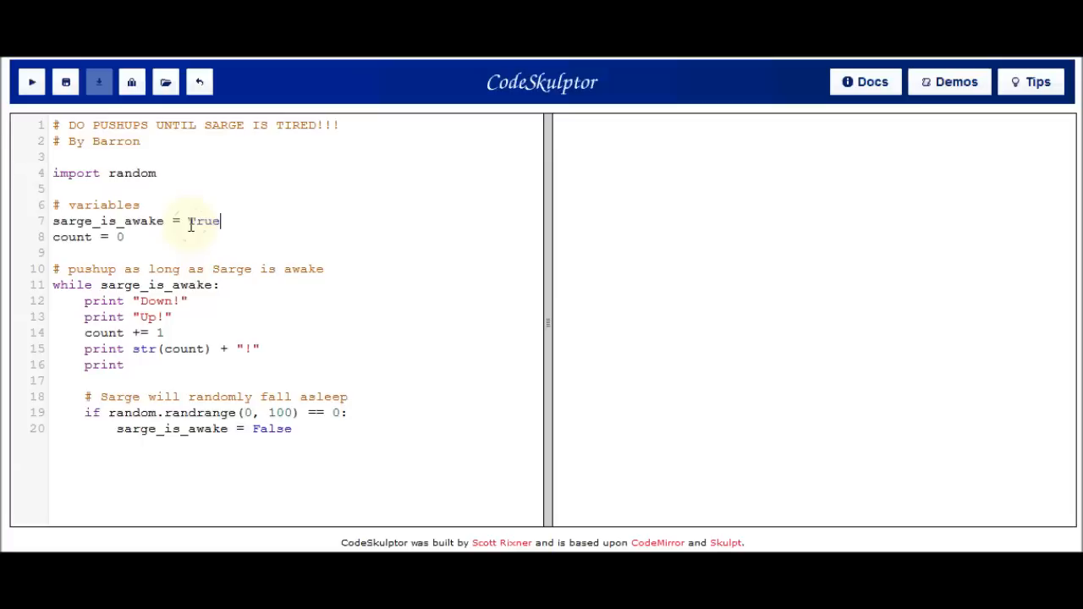
{"action": "left_click", "coordinate": [31, 81]}
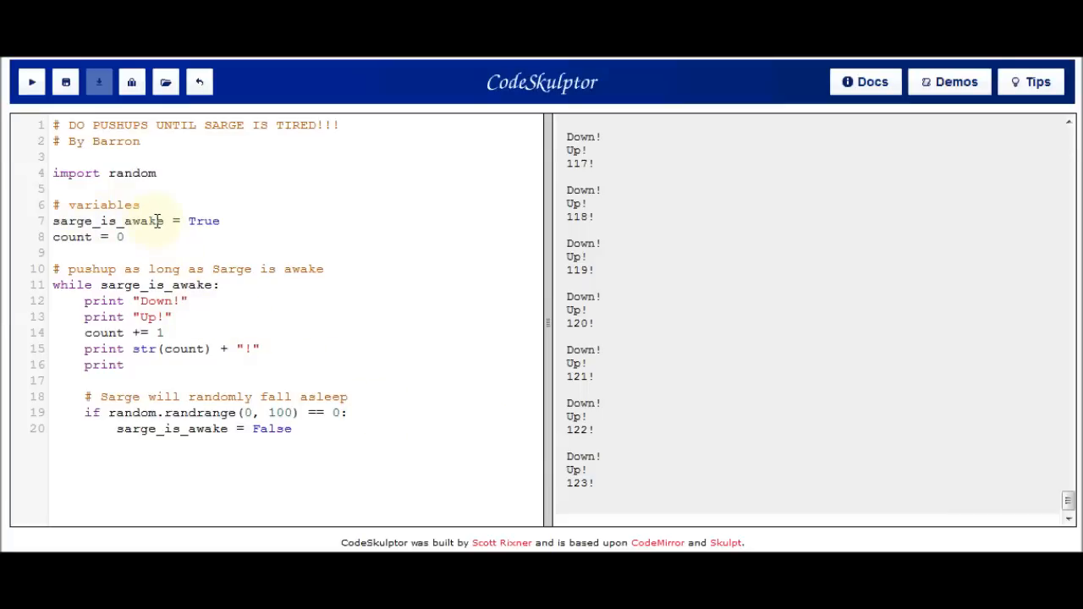
{"action": "mouse_move", "coordinate": [199, 323]}
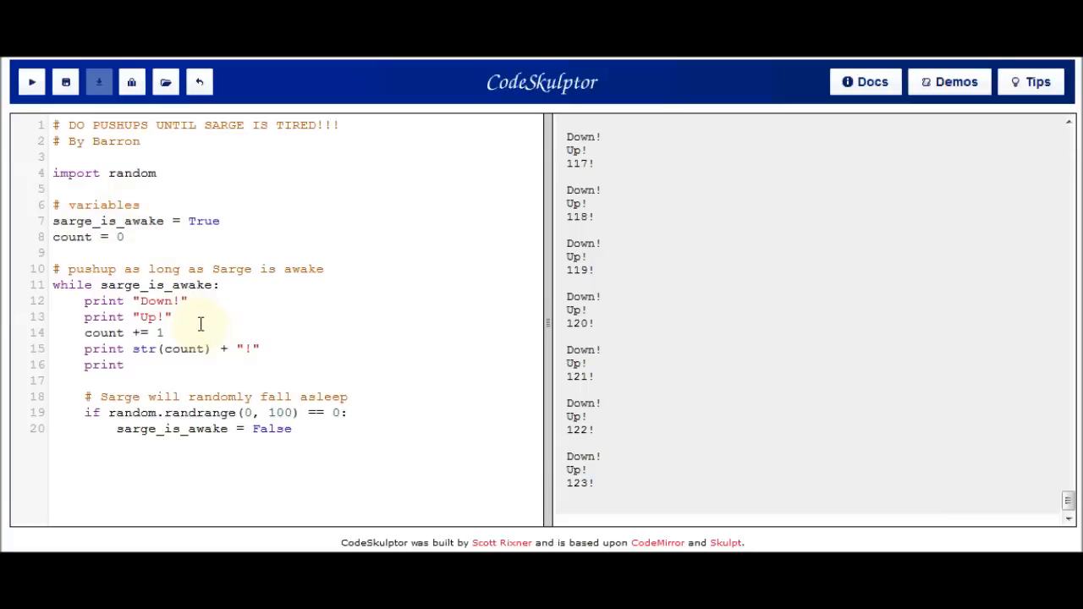
{"action": "mouse_move", "coordinate": [291, 345]}
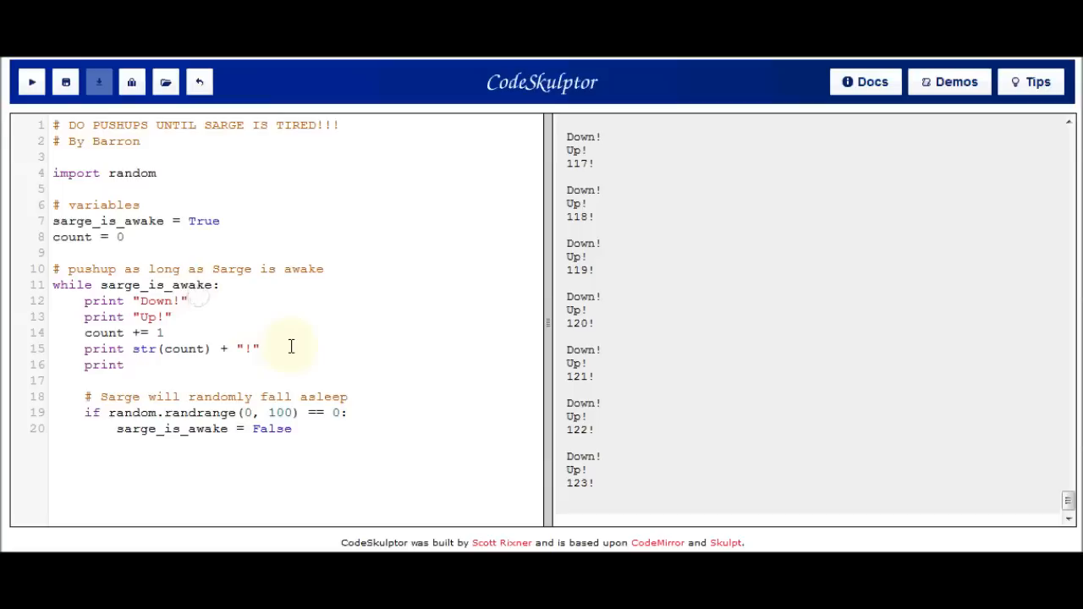
Add sarge_is_awake = False # drank a glass of warm milk after Down! and run for one push-up
{"action": "type", "text": "sarge"}
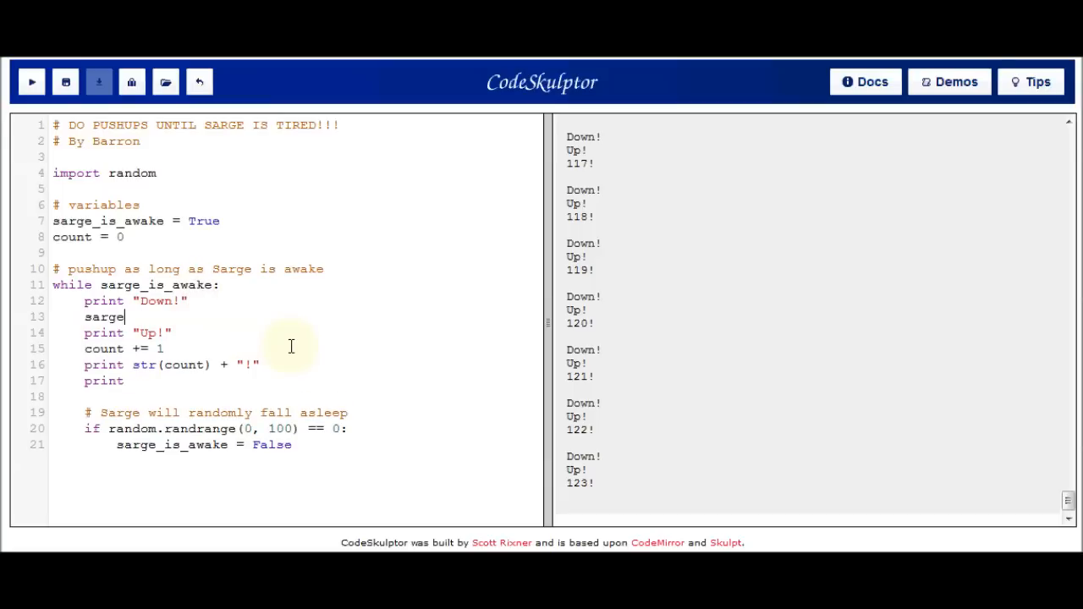
{"action": "type", "text": "_is_"}
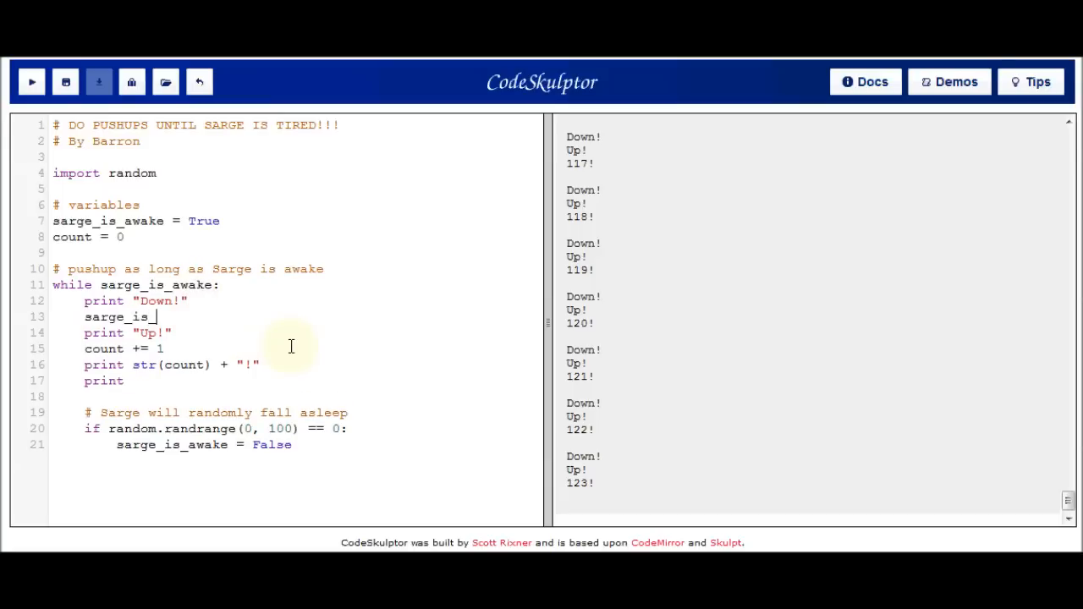
{"action": "type", "text": "awake = False"}
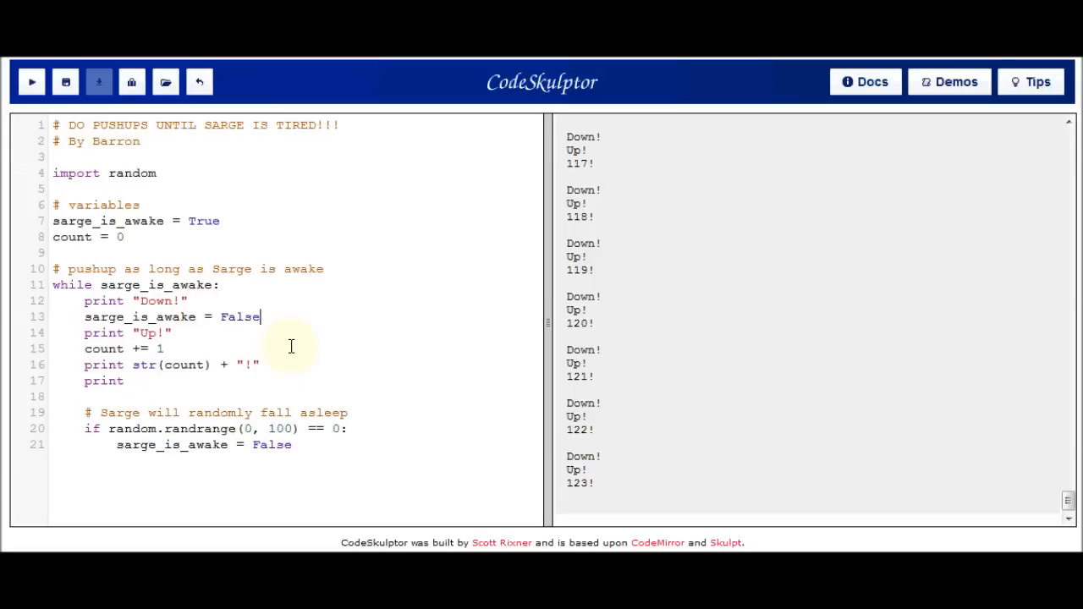
{"action": "type", "text": "#"}
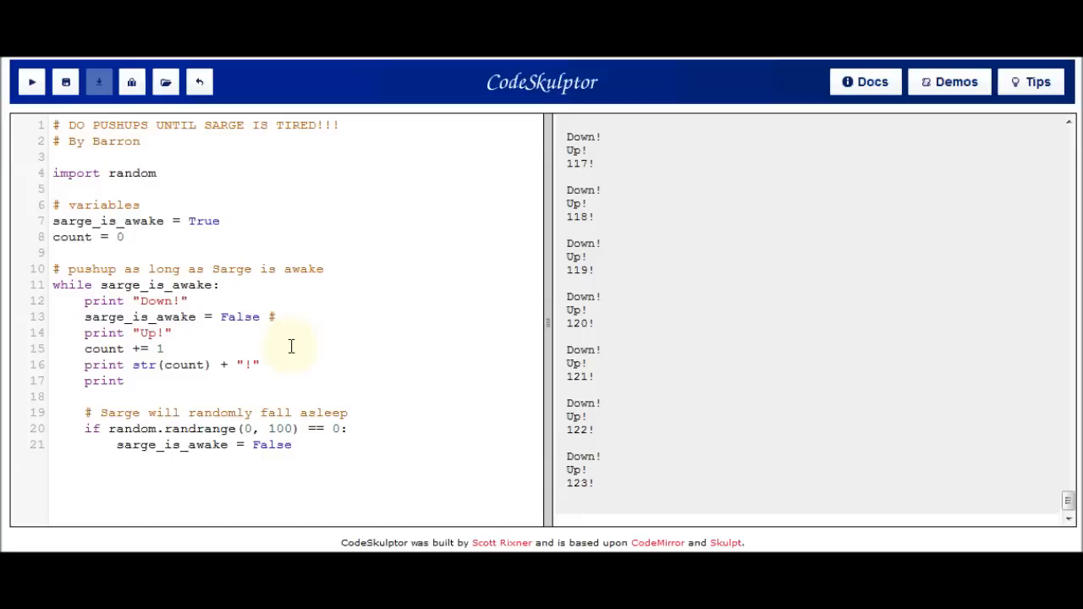
{"action": "type", "text": "drank a glass of"}
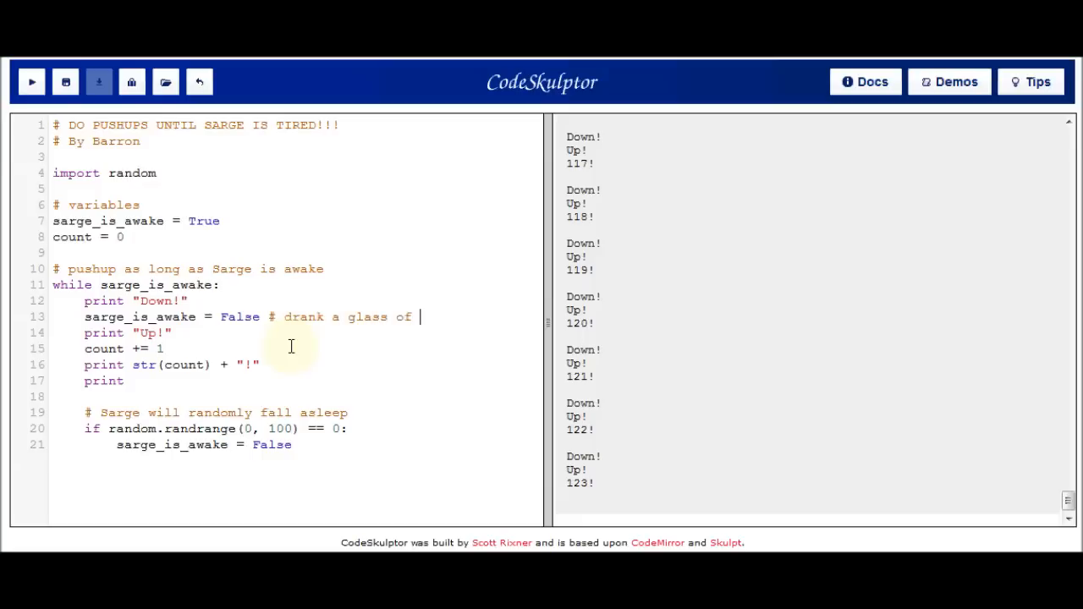
{"action": "type", "text": "warm milk"}
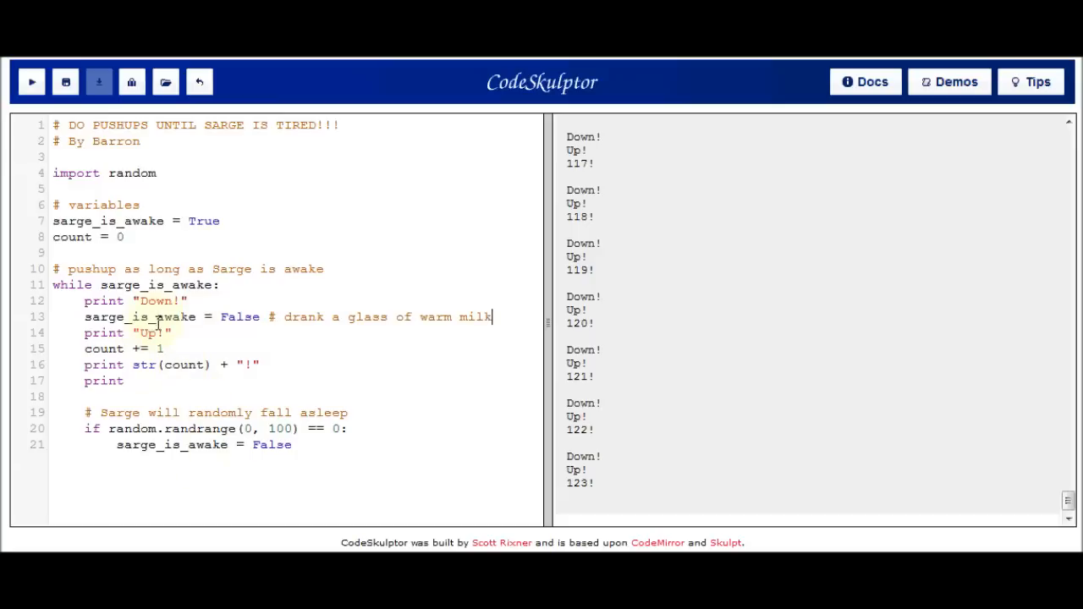
{"action": "double_click", "coordinate": [153, 284]}
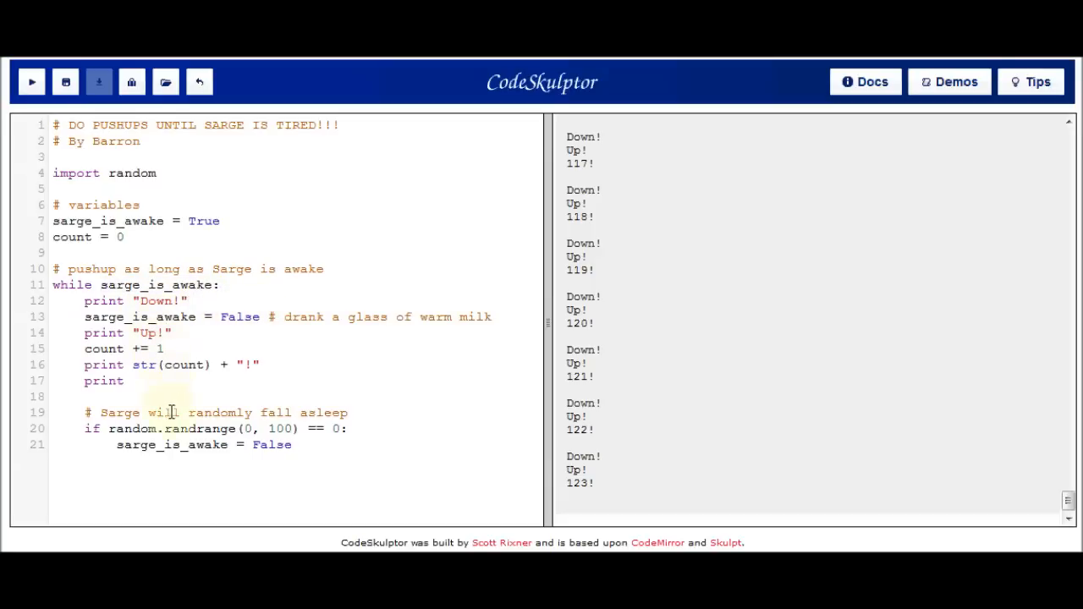
{"action": "mouse_move", "coordinate": [59, 419]}
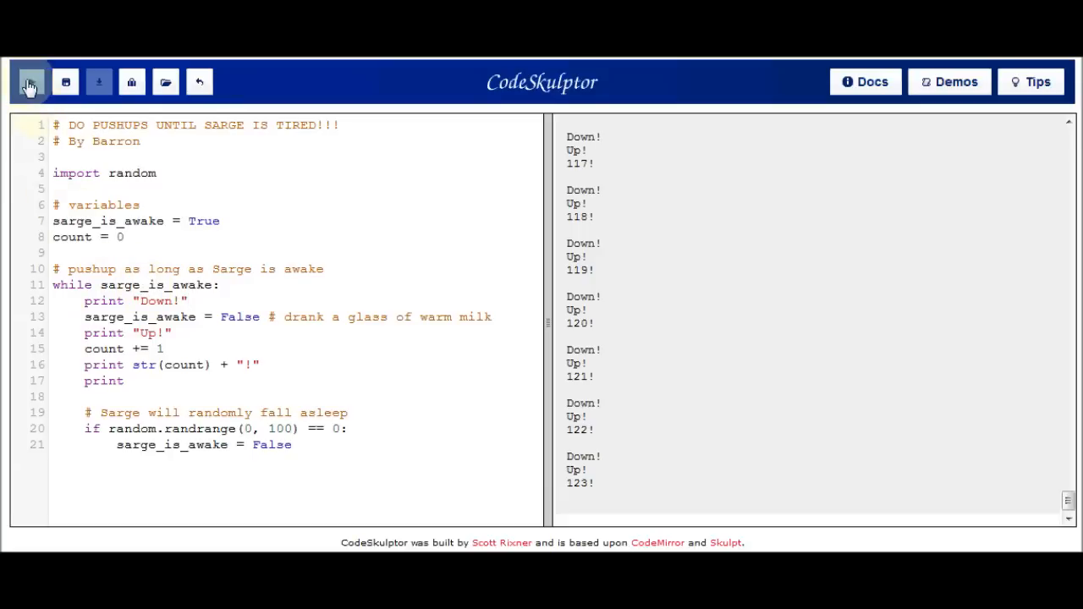
{"action": "left_click", "coordinate": [30, 82]}
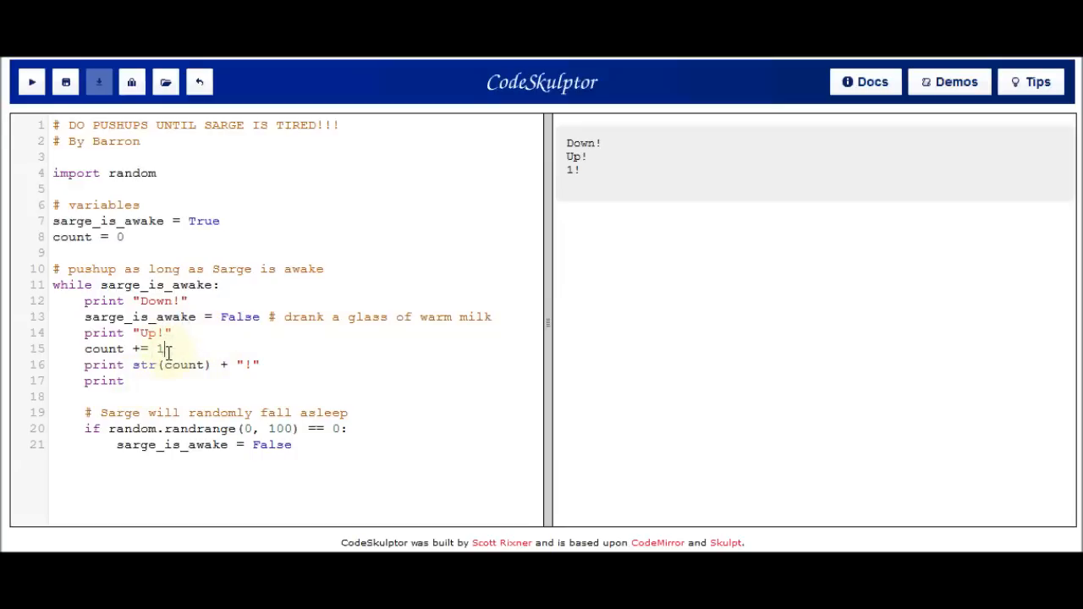
Add sarge_is_awake = True # drank a red bull after the count and run for many push-ups
{"action": "type", "text": "sarg"}
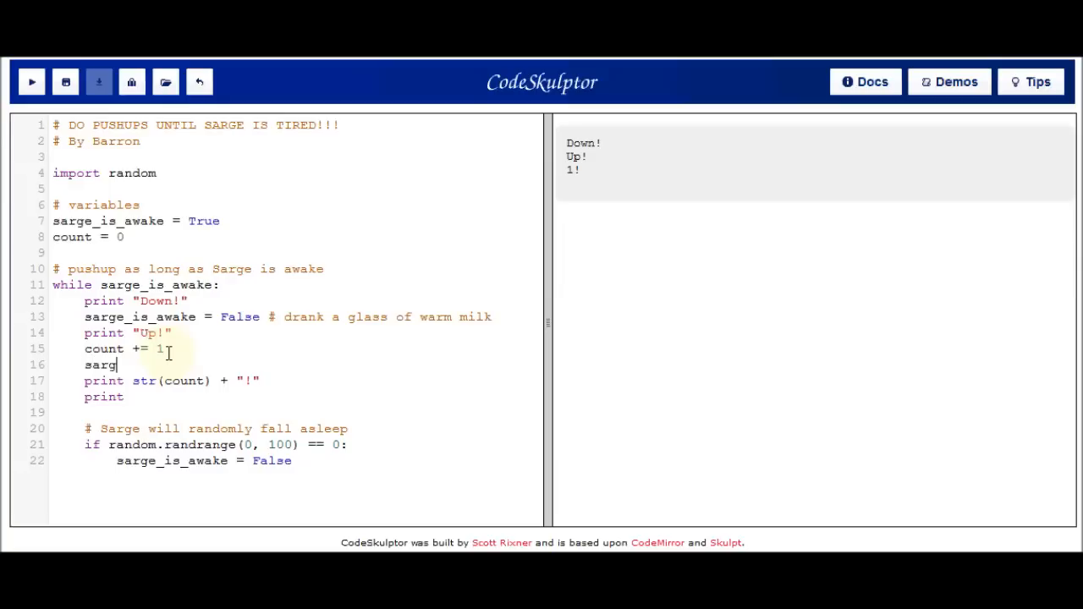
{"action": "type", "text": "e_is_awake = Tr"}
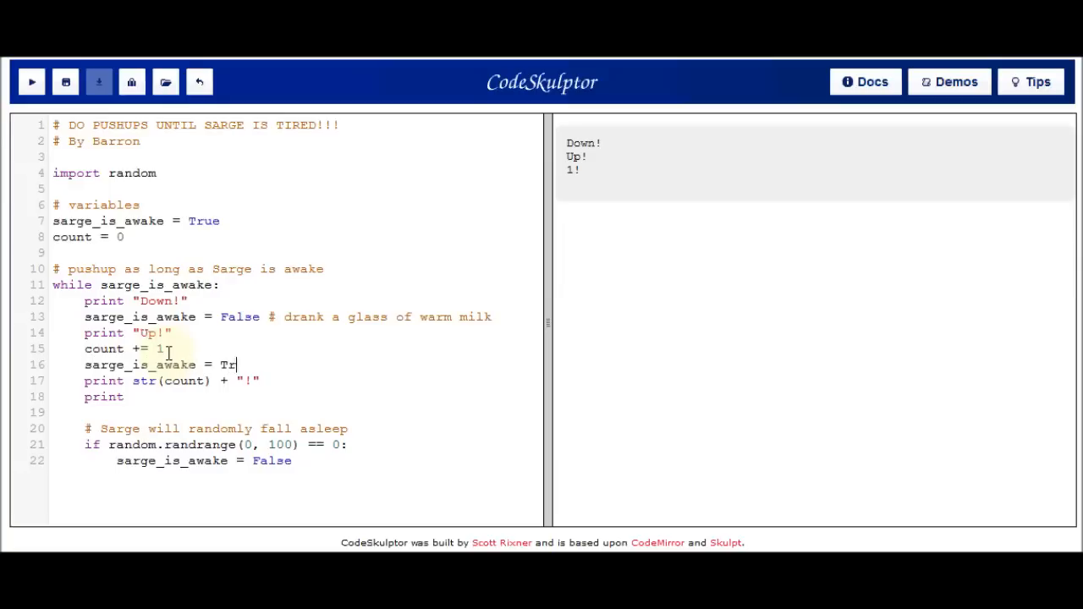
{"action": "type", "text": "ue # dr"}
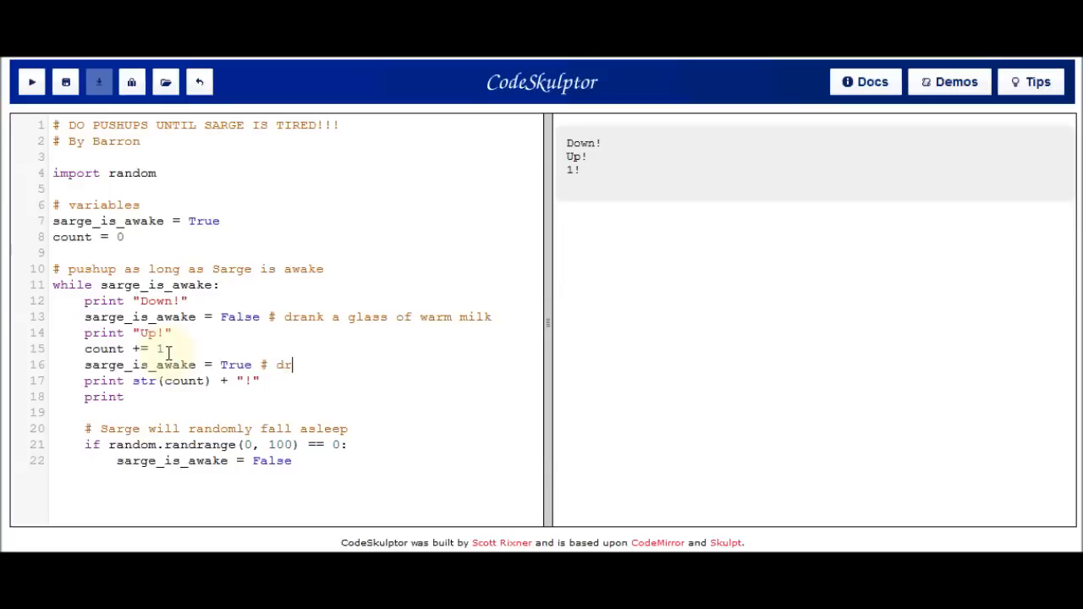
{"action": "type", "text": "ank a red bull"}
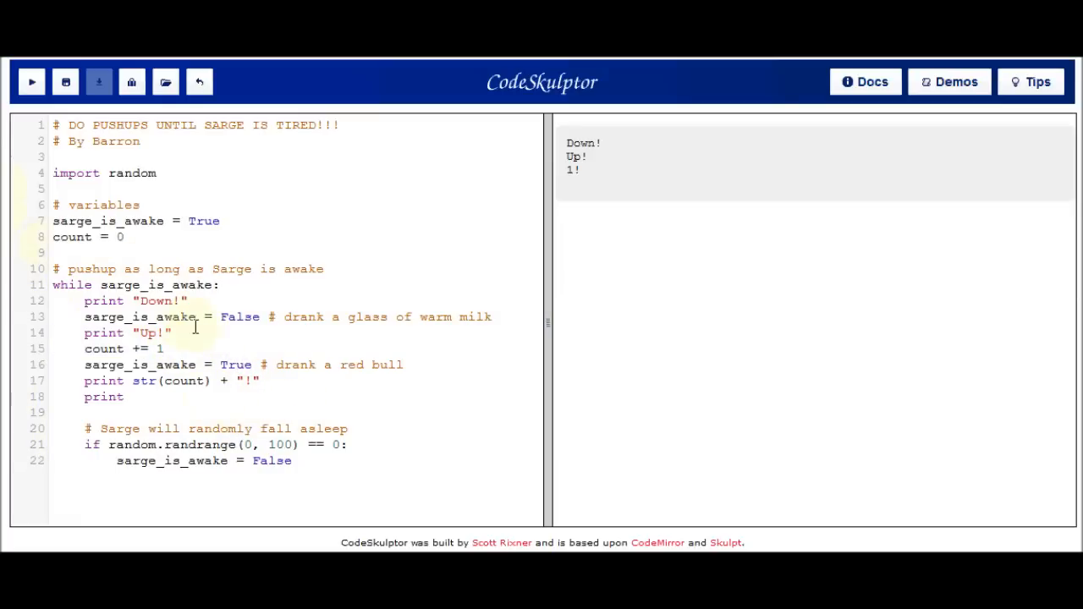
{"action": "double_click", "coordinate": [240, 316]}
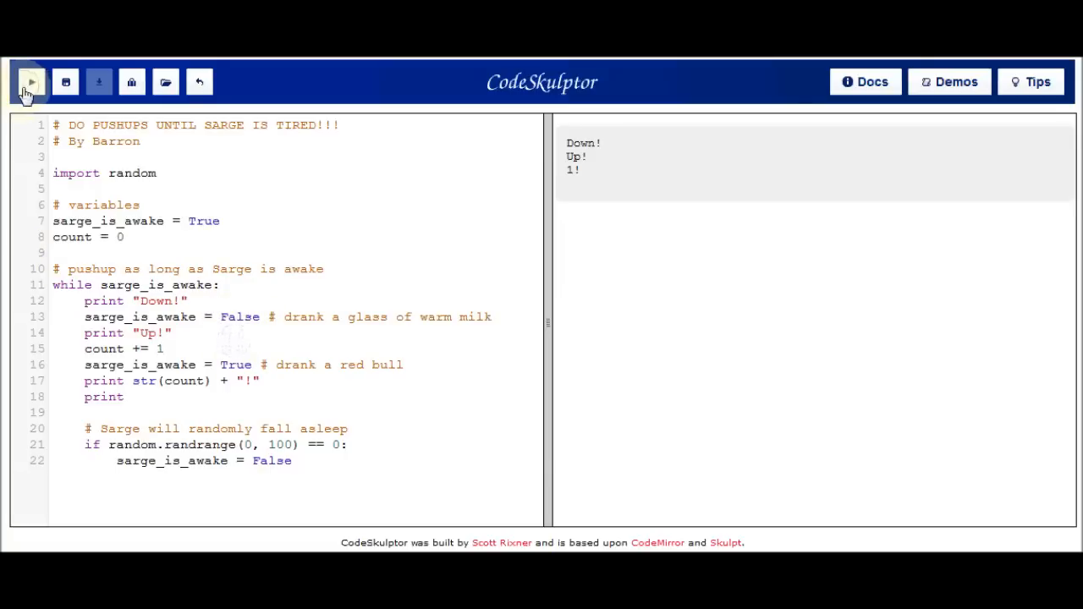
{"action": "left_click", "coordinate": [30, 81]}
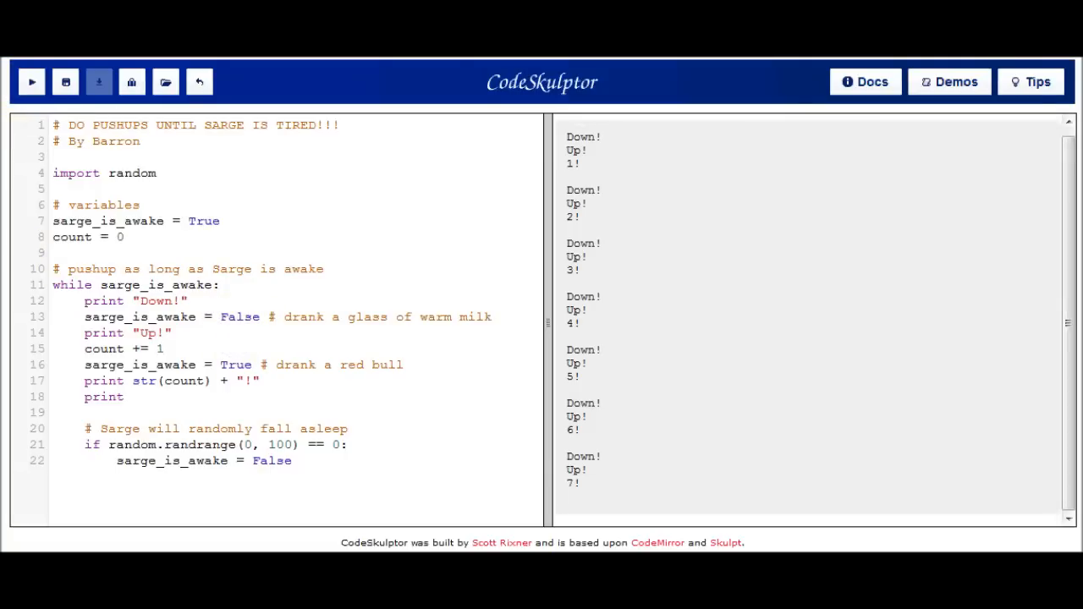
{"action": "left_click", "coordinate": [31, 81]}
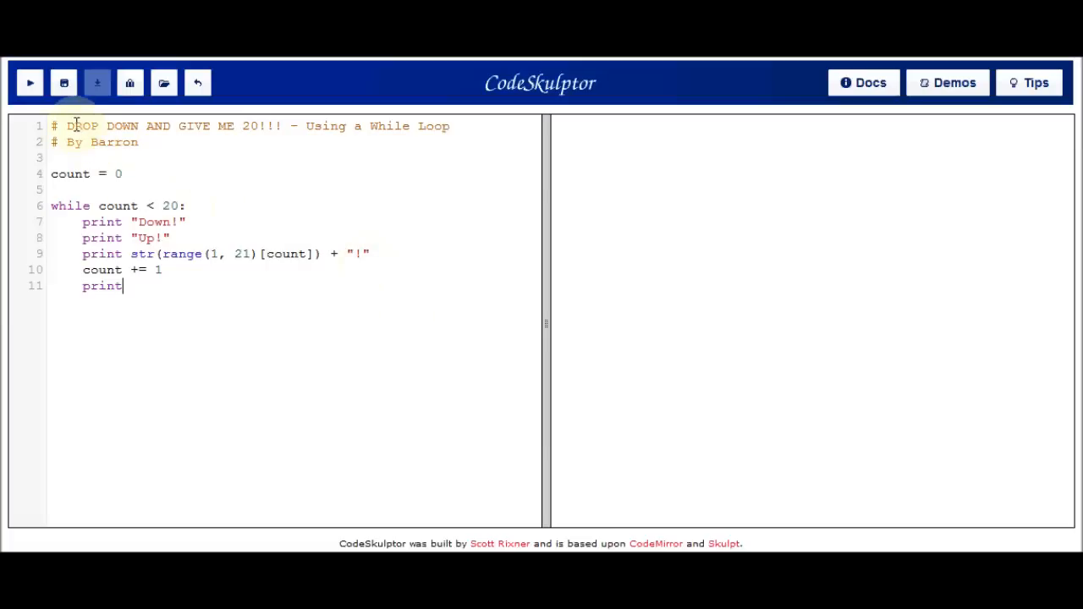
Highlight the header comment of the twenty-push-up while-loop script
{"action": "left_click_drag", "start_coordinate": [66, 126], "coordinate": [279, 125]}
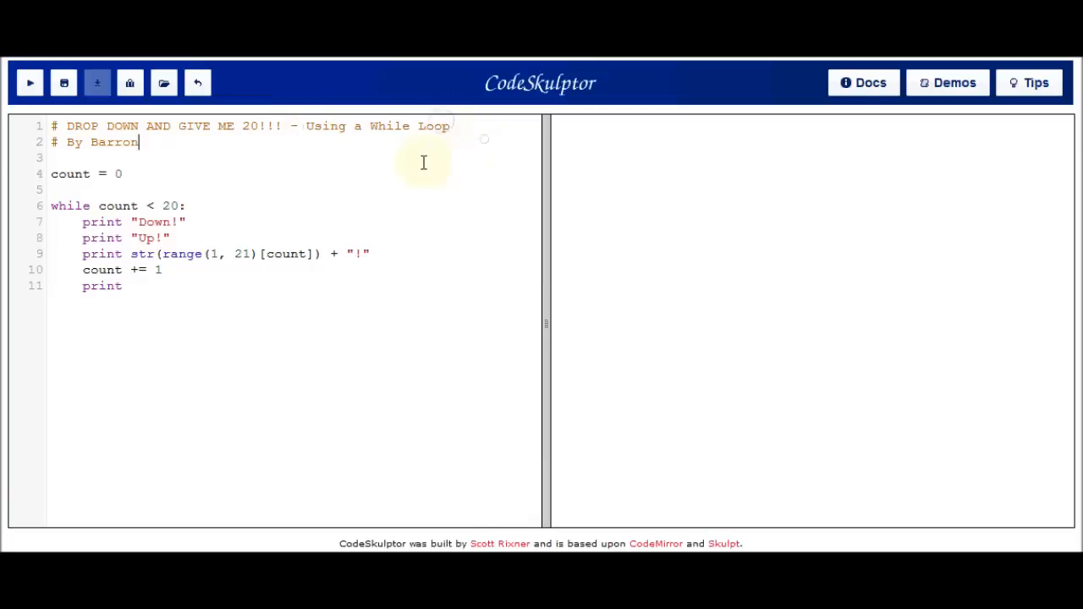
{"action": "mouse_move", "coordinate": [176, 173]}
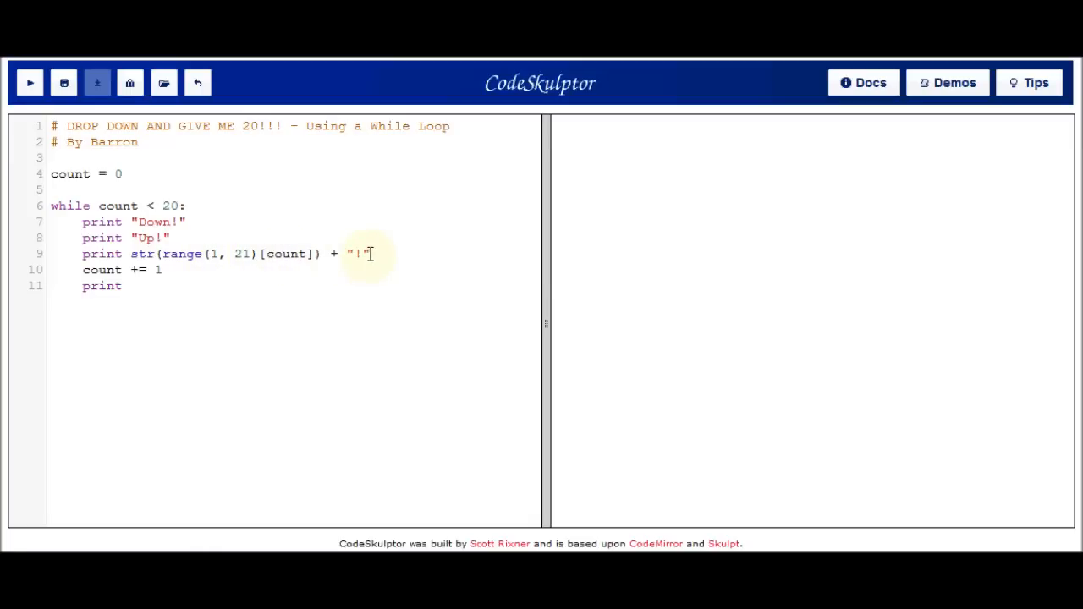
{"action": "mouse_move", "coordinate": [170, 269]}
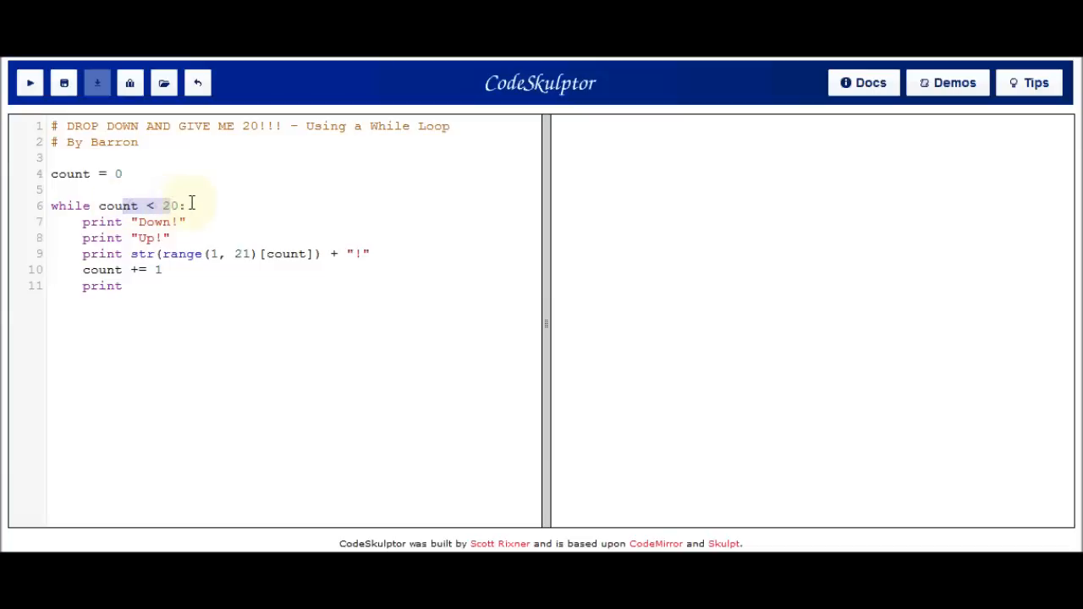
Run the while count < 20 program and view the output ending at 20!
{"action": "left_click", "coordinate": [31, 81]}
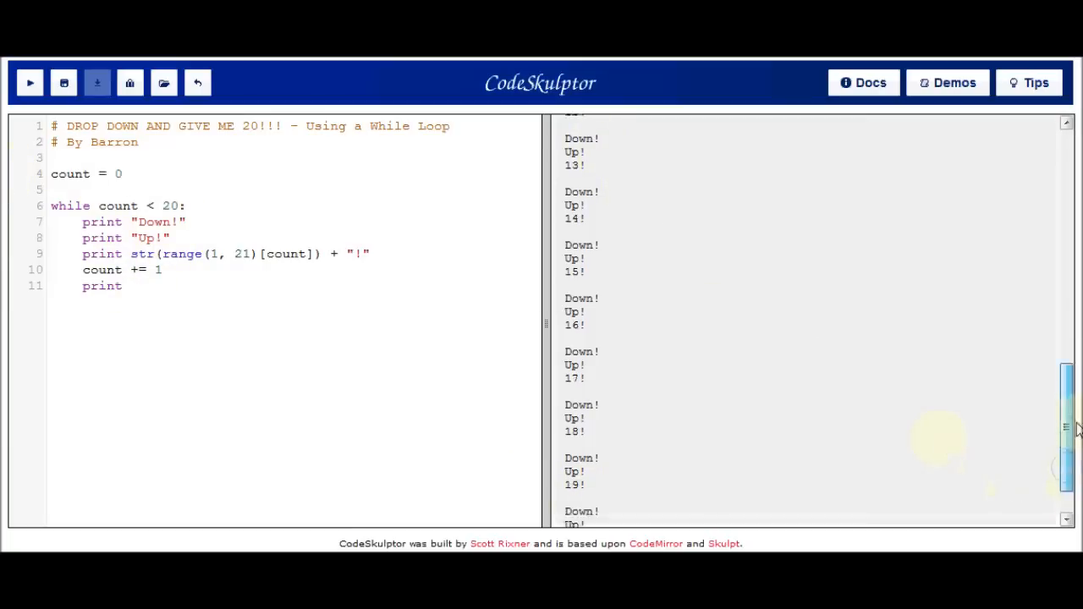
{"action": "scroll", "scroll_direction": "down", "scroll_amount": 3}
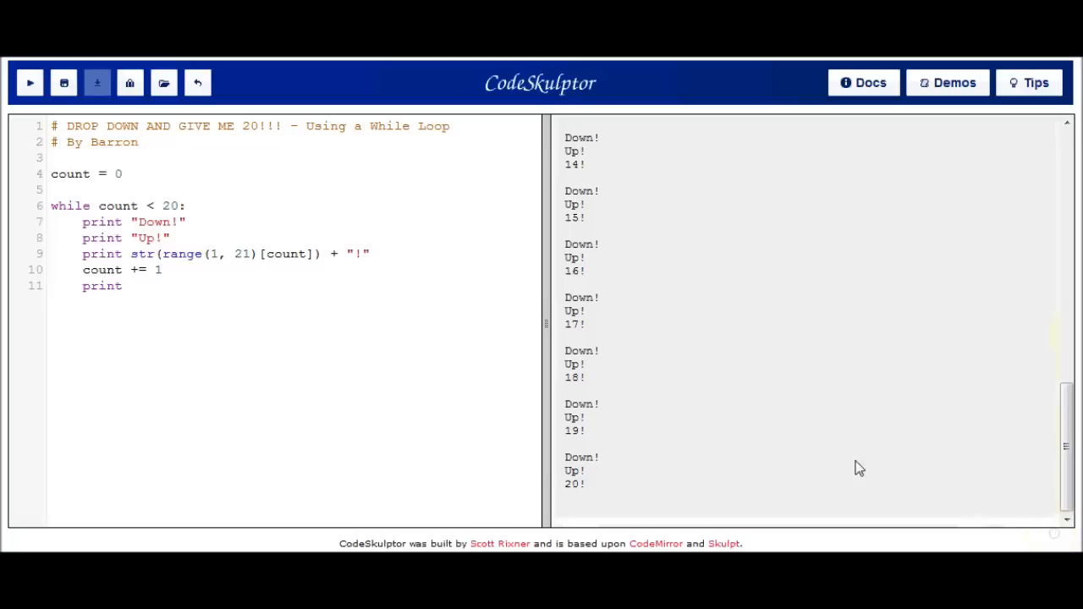